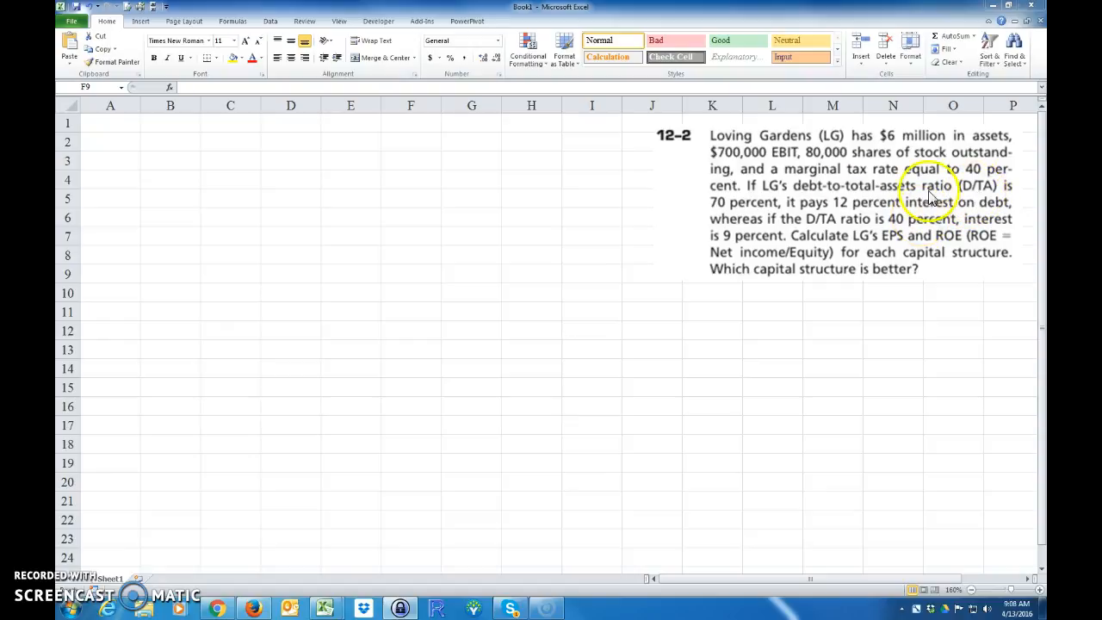
mouse_move(962, 196)
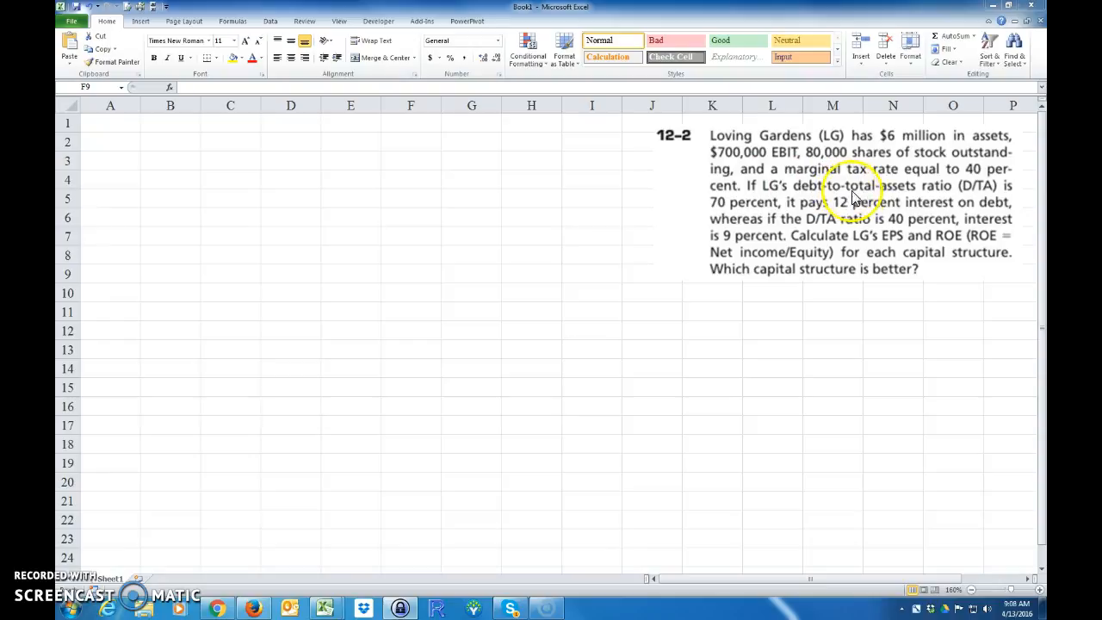
mouse_move(822, 204)
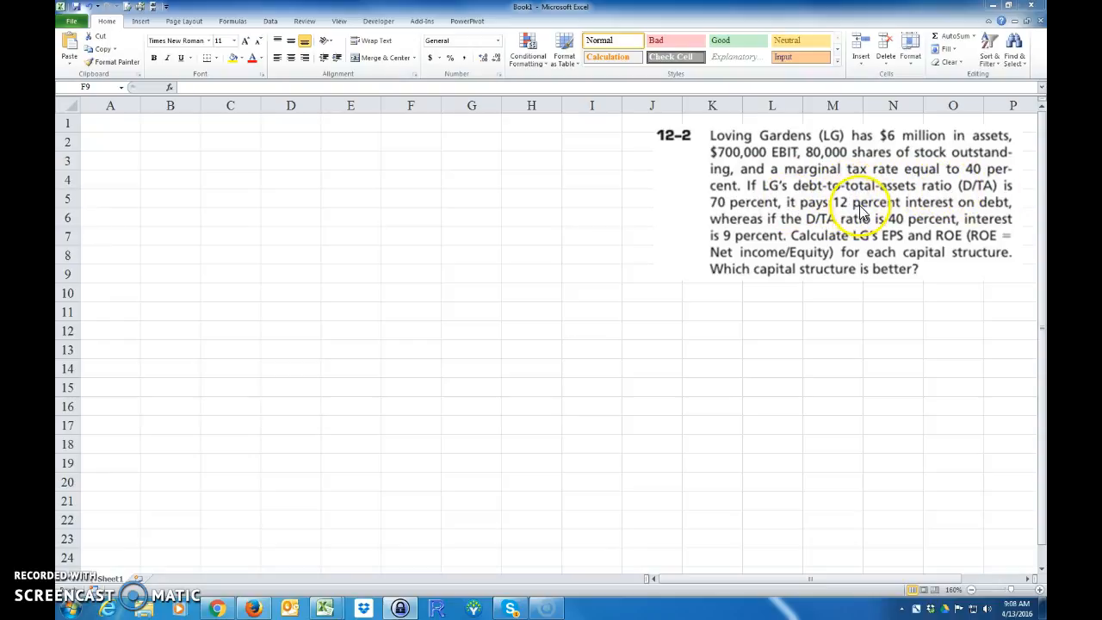
mouse_move(816, 234)
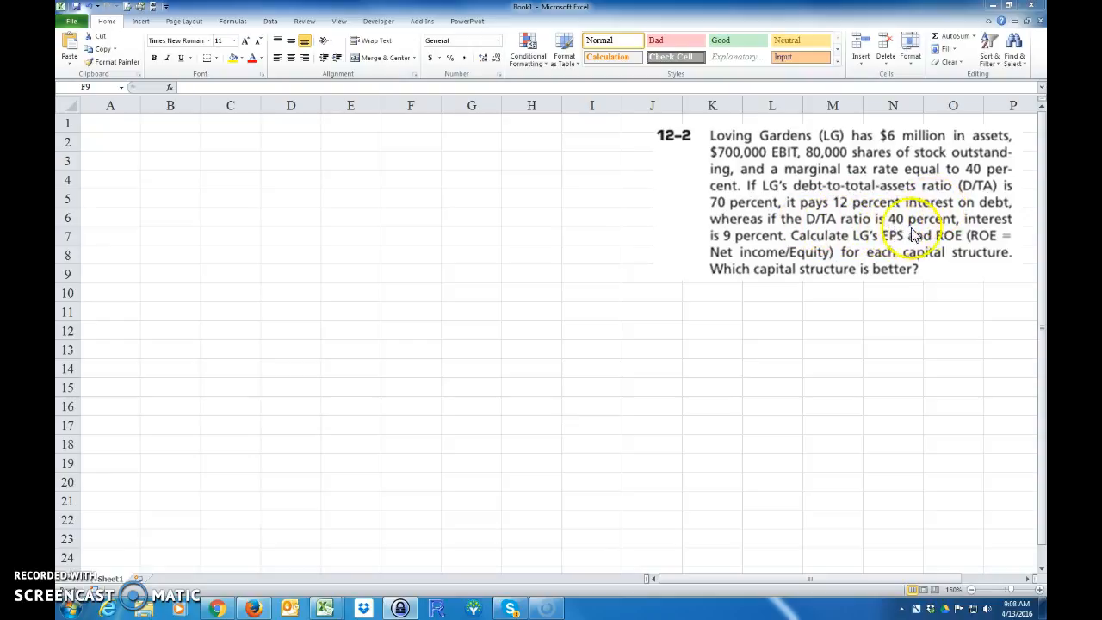
mouse_move(728, 242)
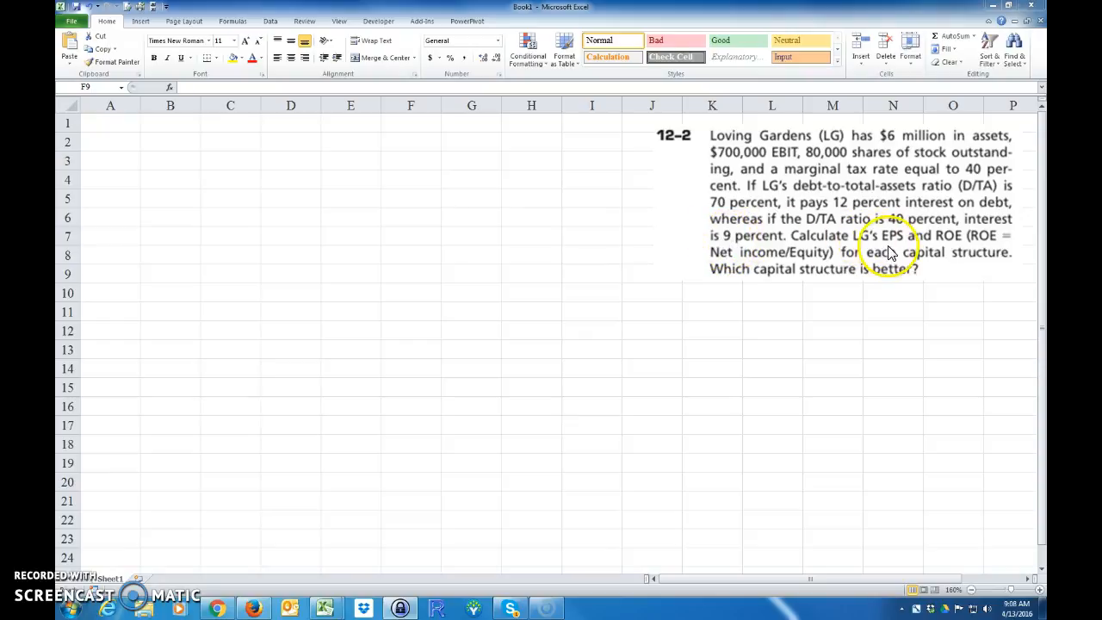
mouse_move(943, 247)
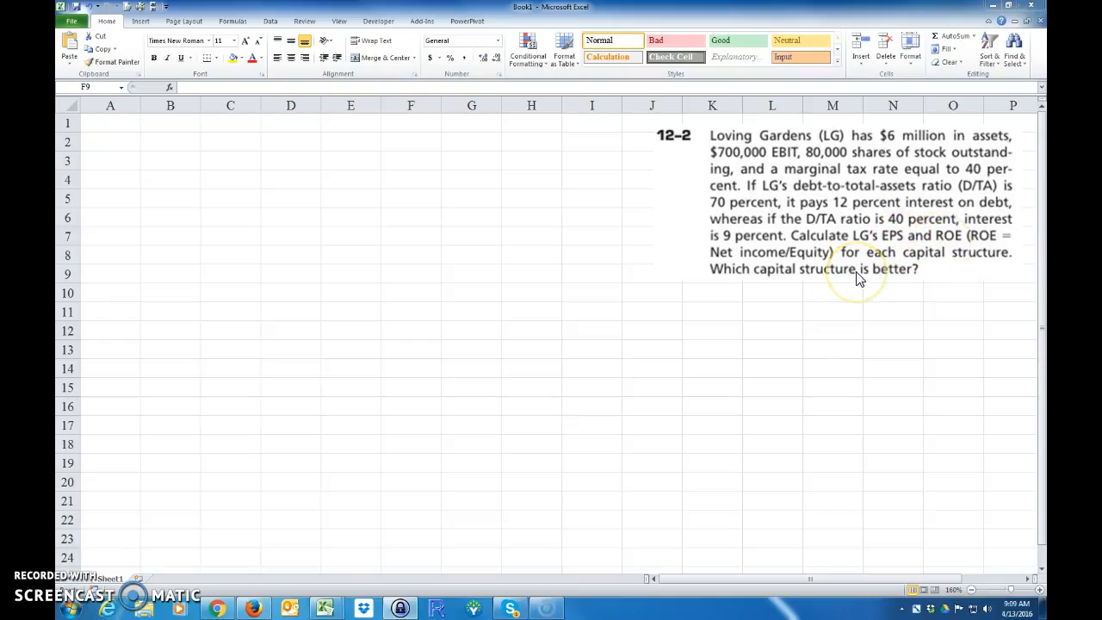
mouse_move(97, 128)
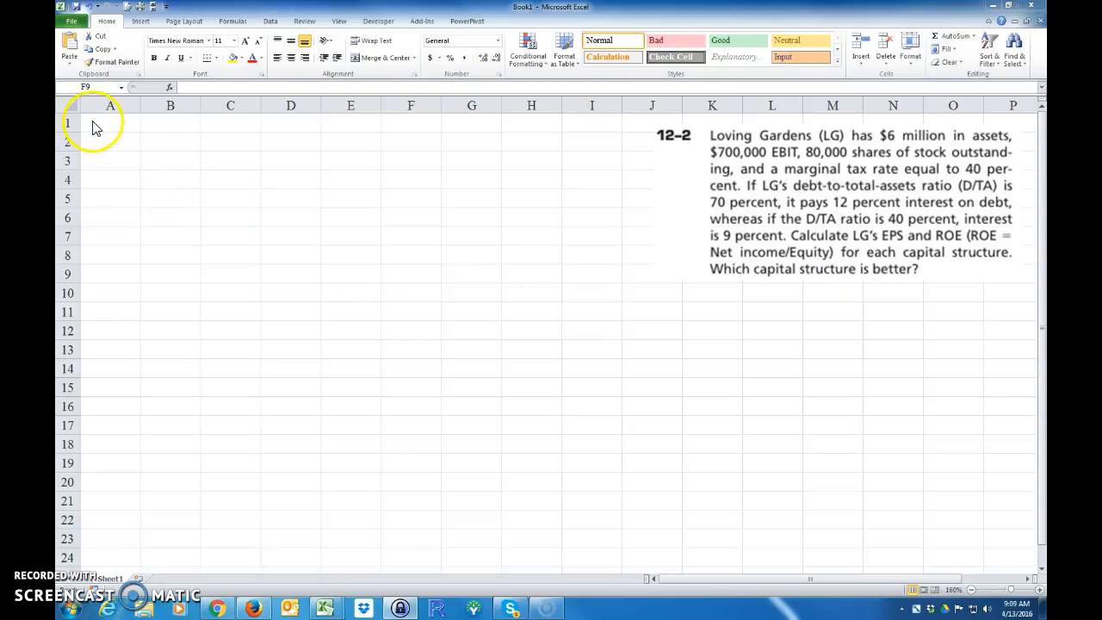
- Add a bold, underlined 'Given:' heading in A1
type("Given:")
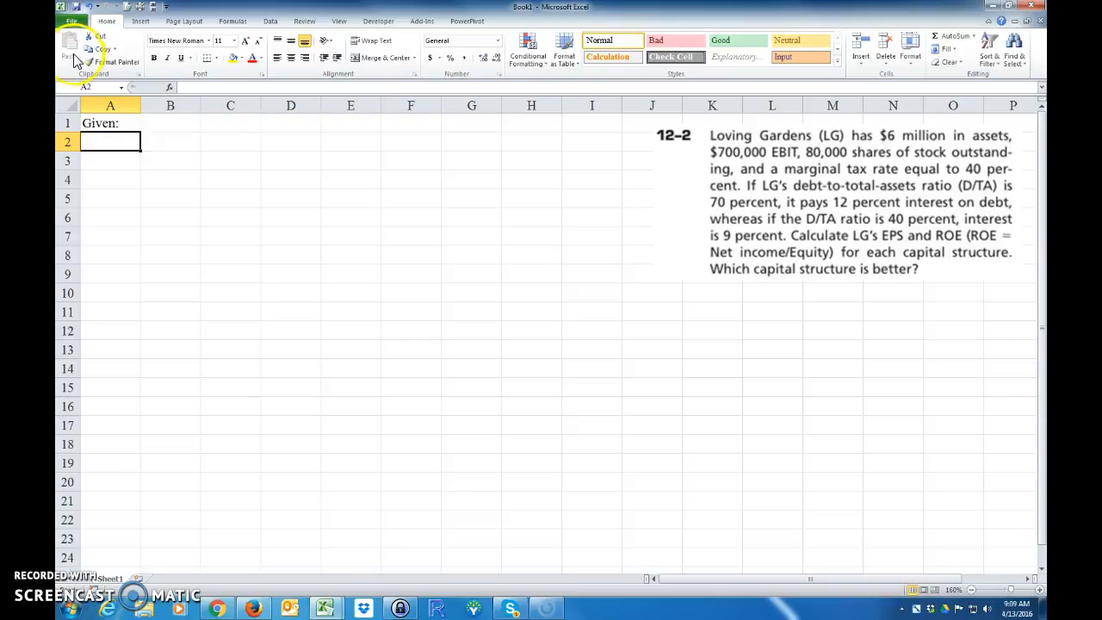
left_click(153, 57)
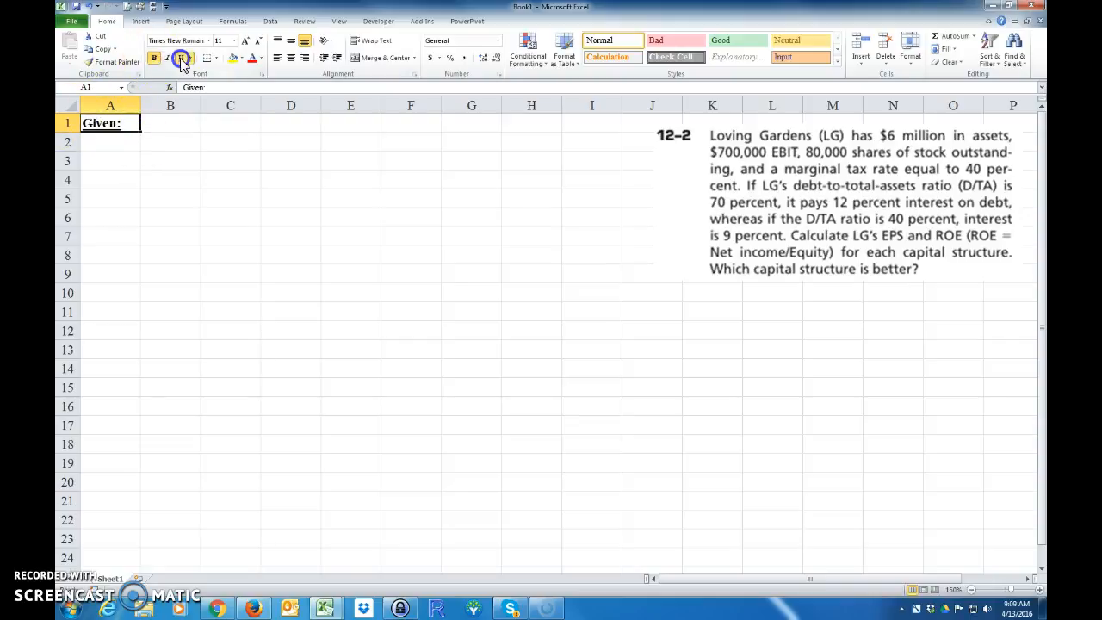
left_click(167, 57)
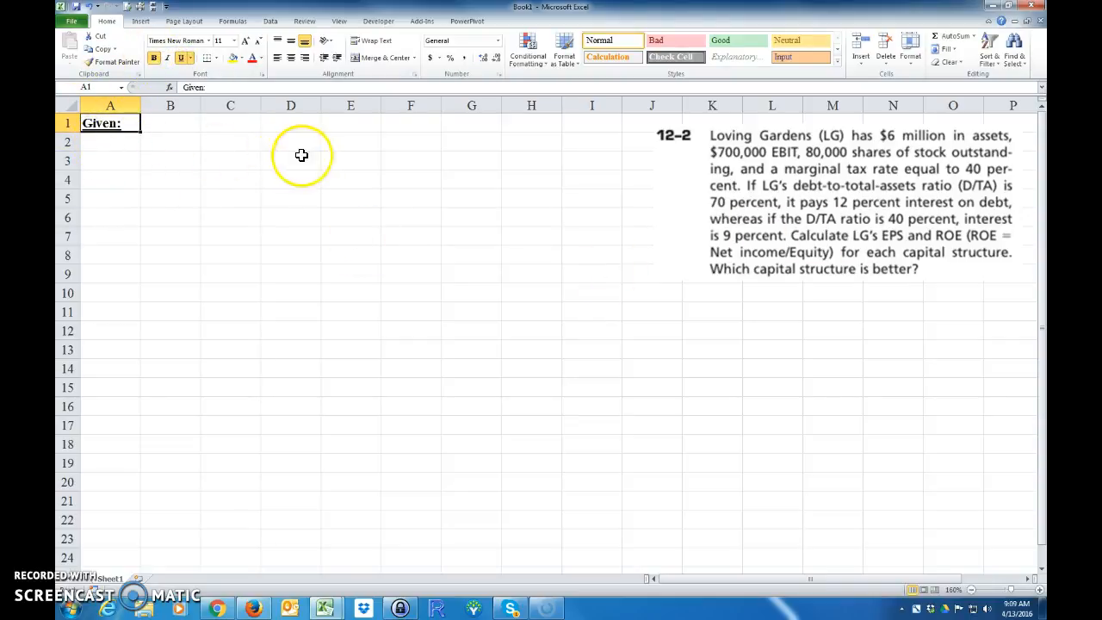
- Enter the Assets label with $6,000,000 in B2 and fill it across to C2
left_click(110, 141)
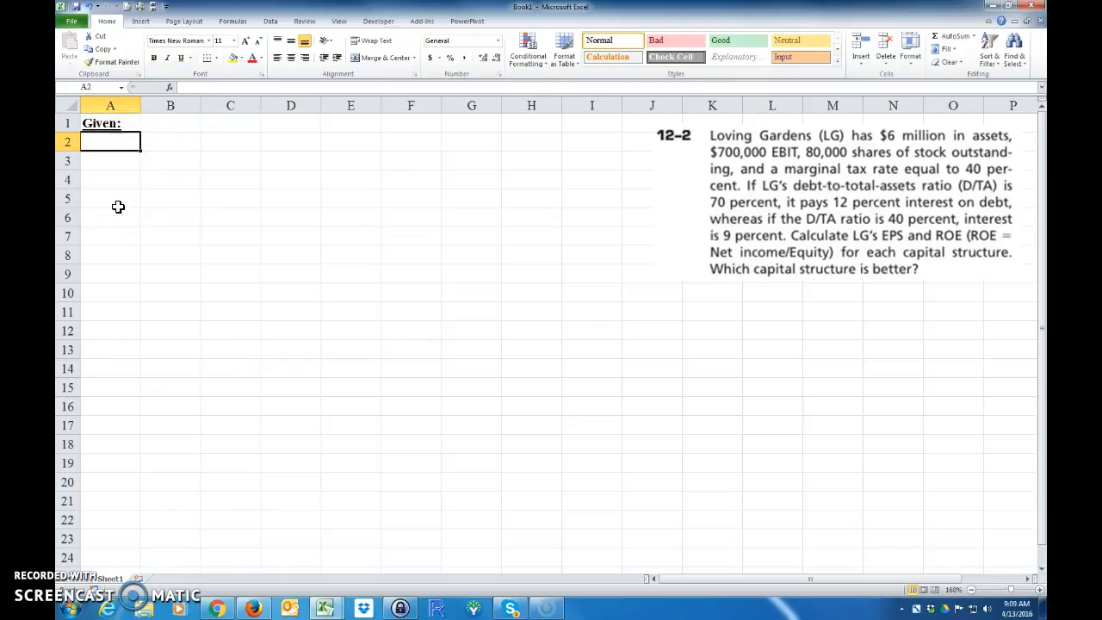
type("Assets")
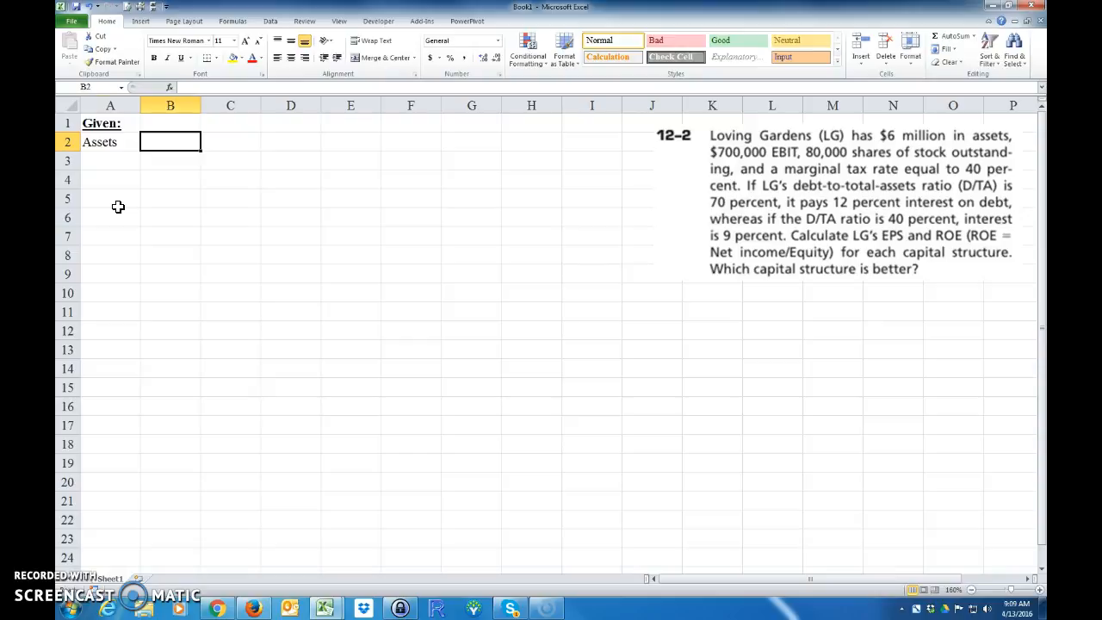
type("$")
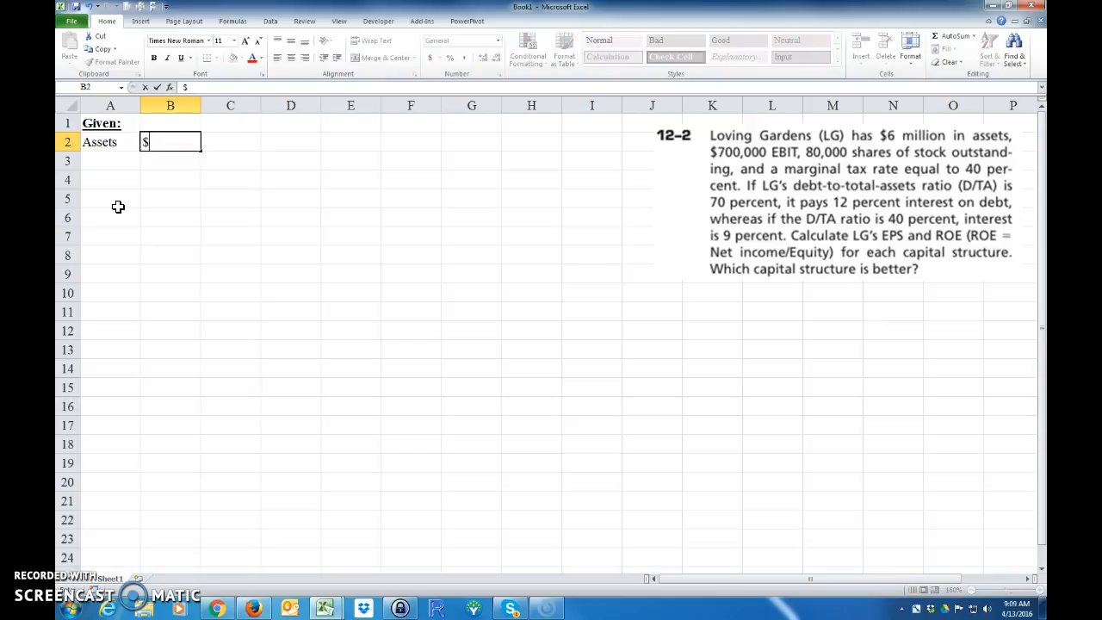
type("60000,000")
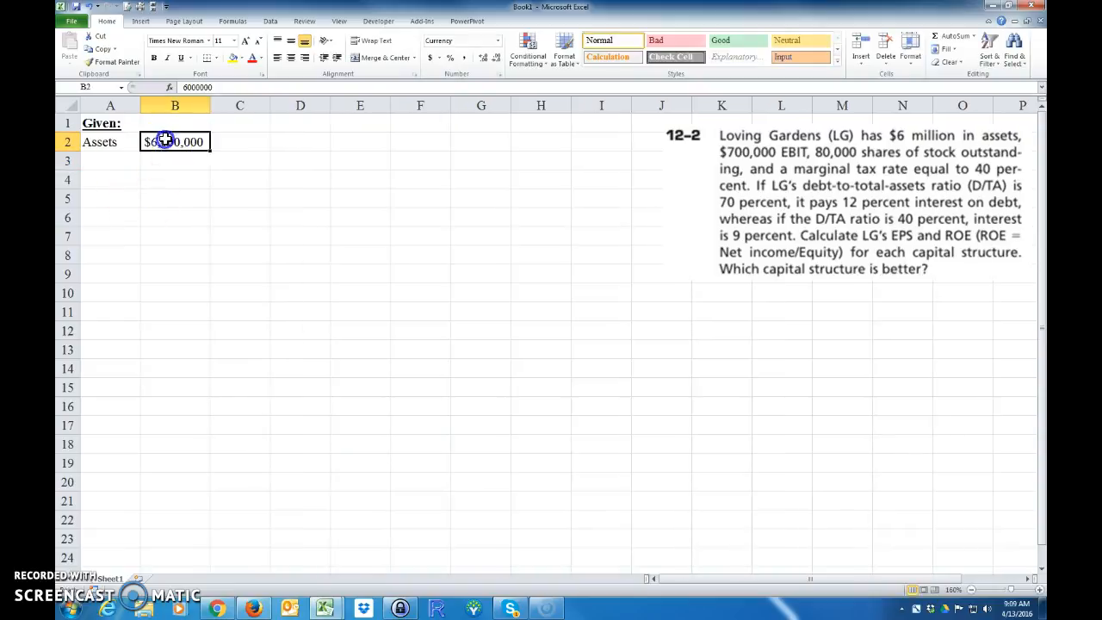
left_click_drag(175, 142, 239, 143)
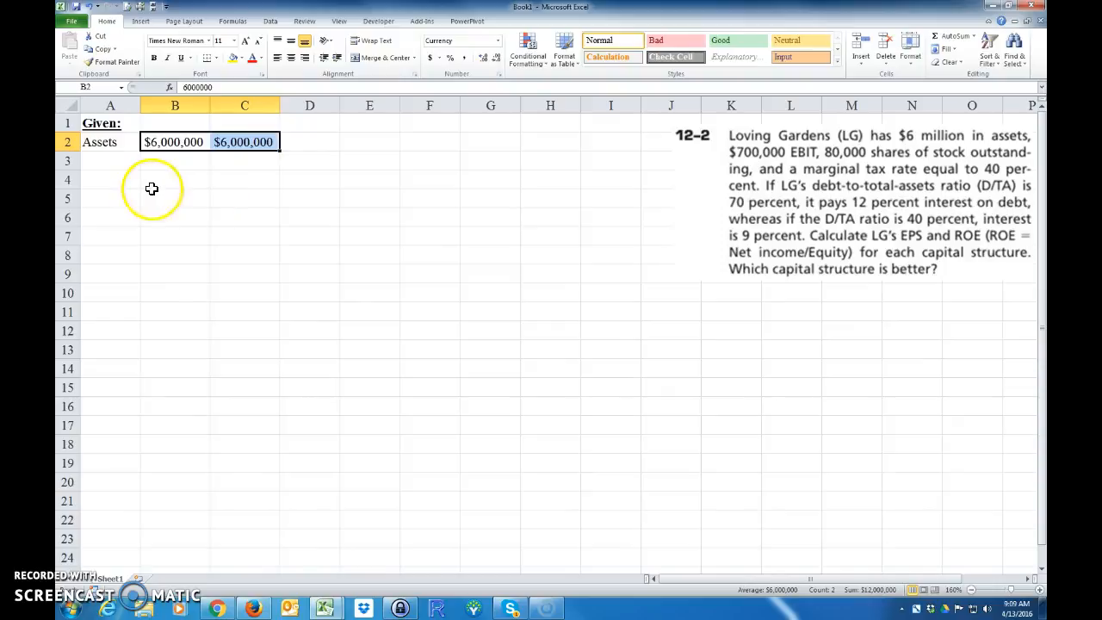
left_click(111, 161)
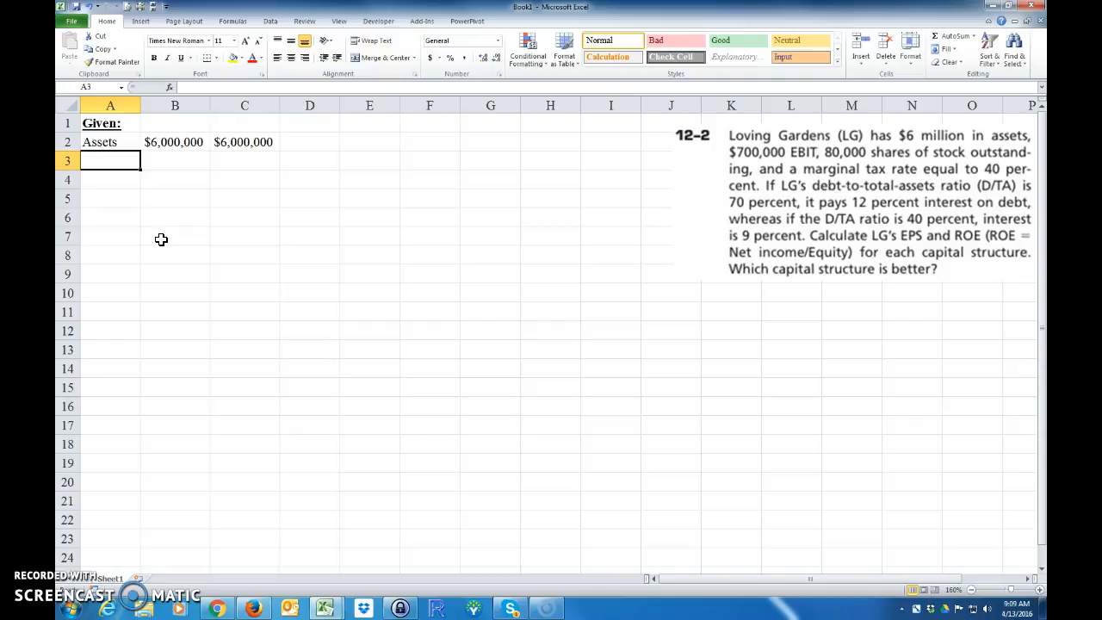
- Enter EBIT $700,000, shares 80000 and T 40% in rows 3–5, filled to column C
type("EBIT")
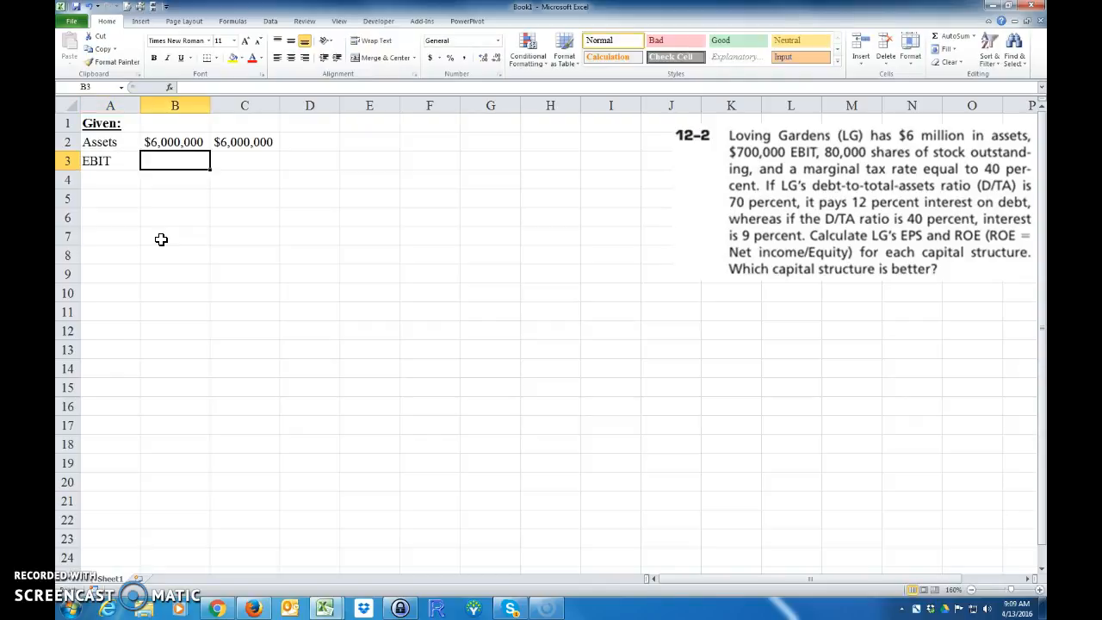
type("$700,000")
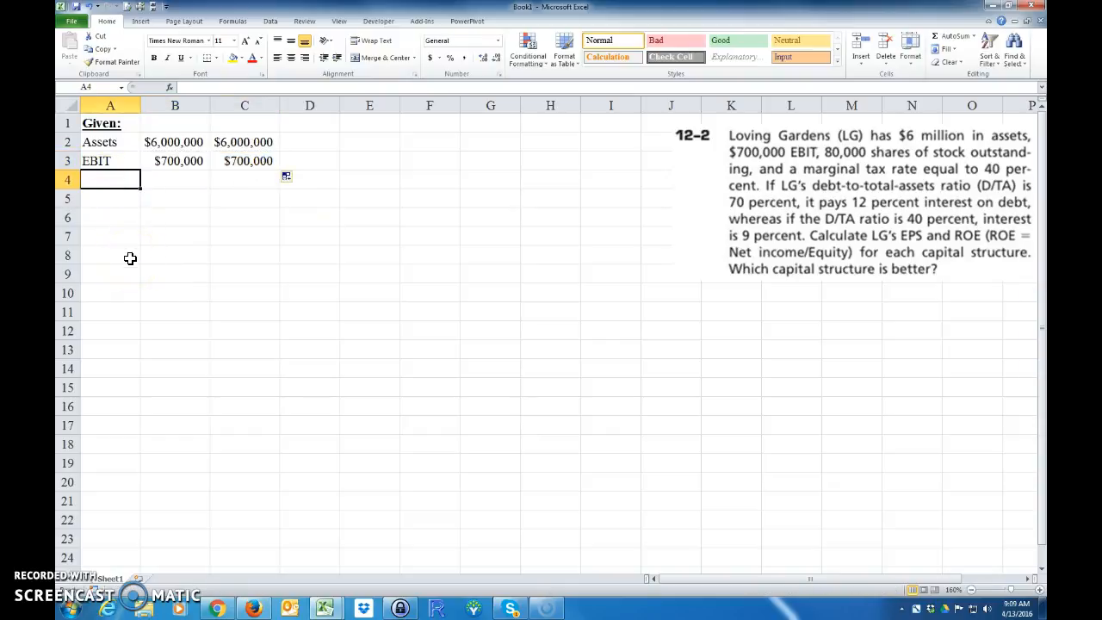
type("shares")
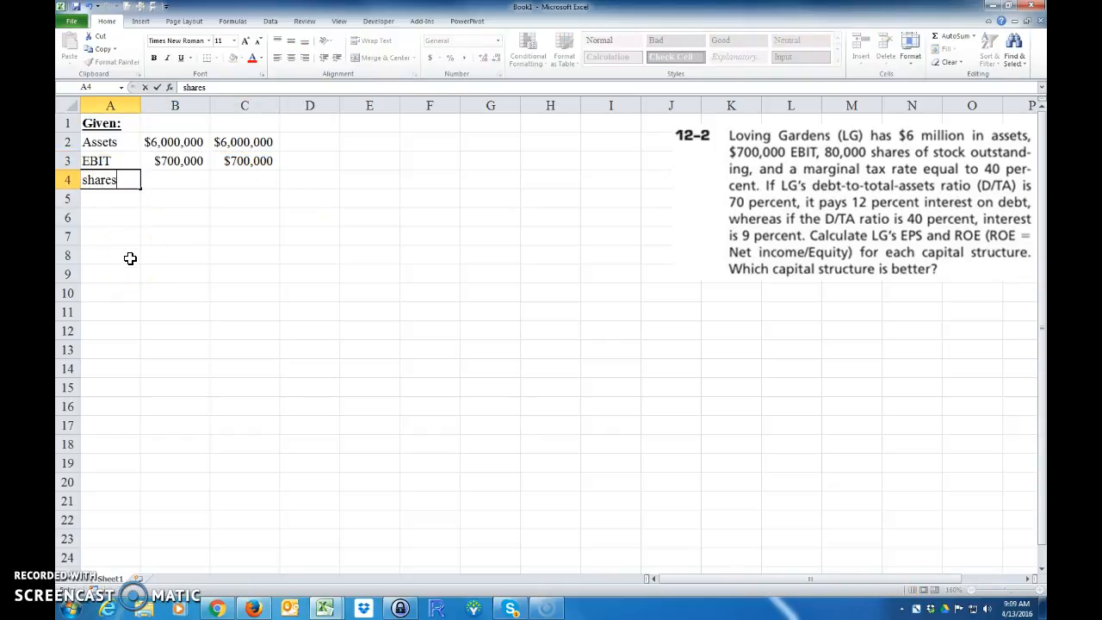
type("80000")
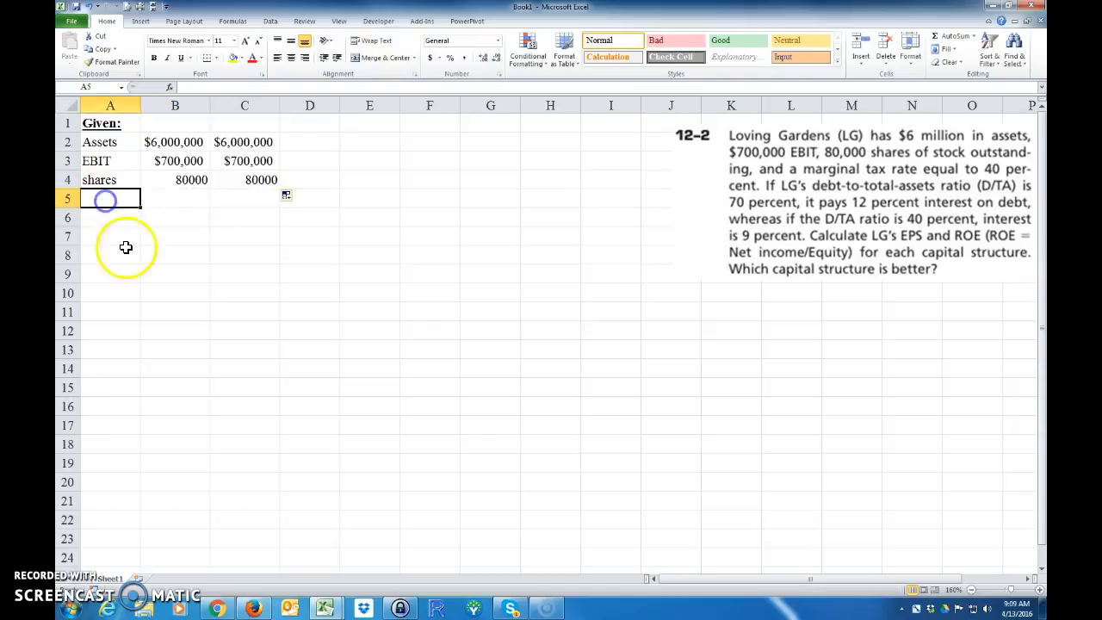
mouse_move(142, 280)
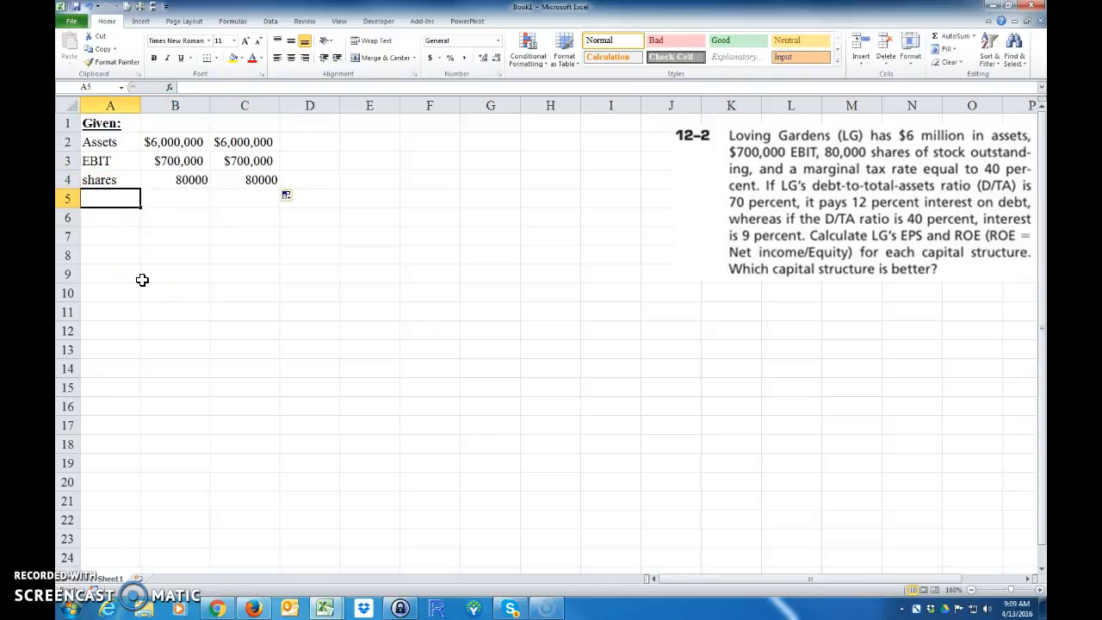
type("T")
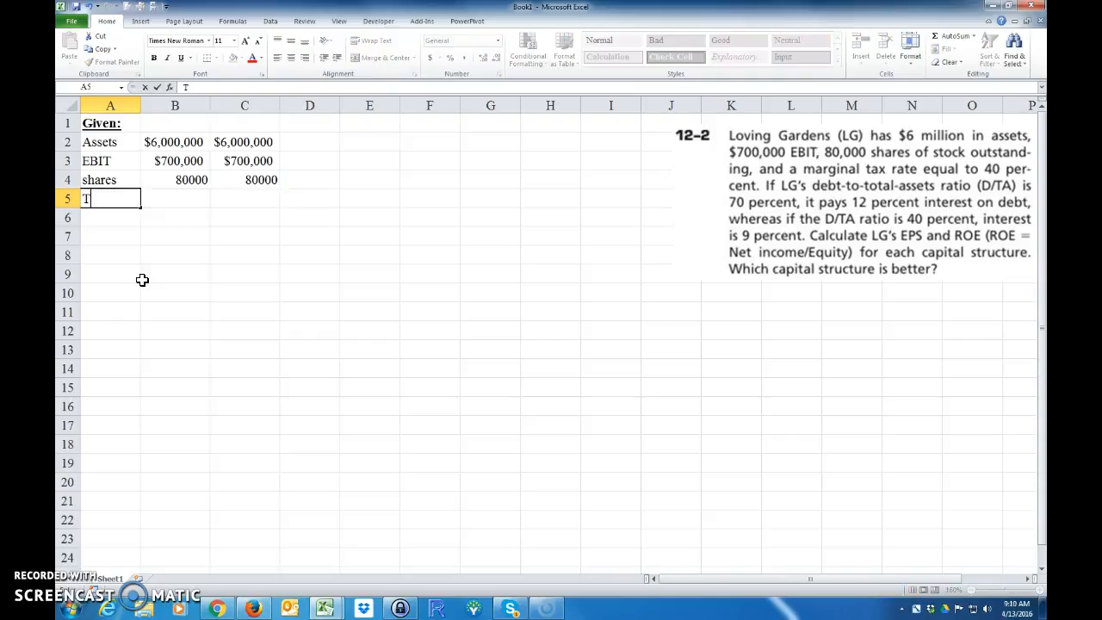
type("40%")
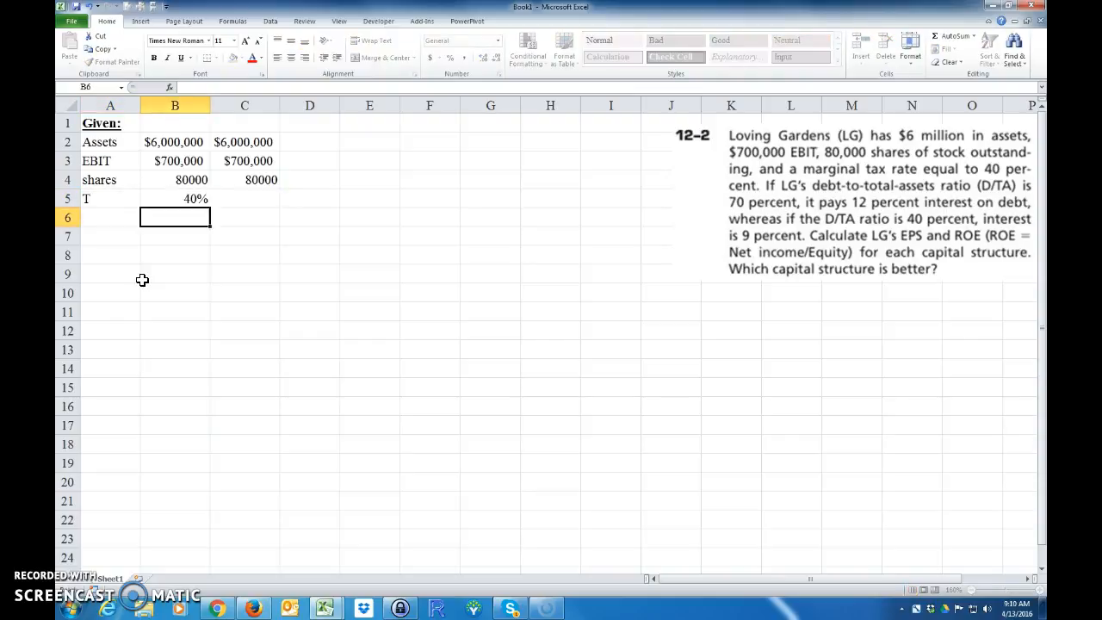
left_click(193, 198)
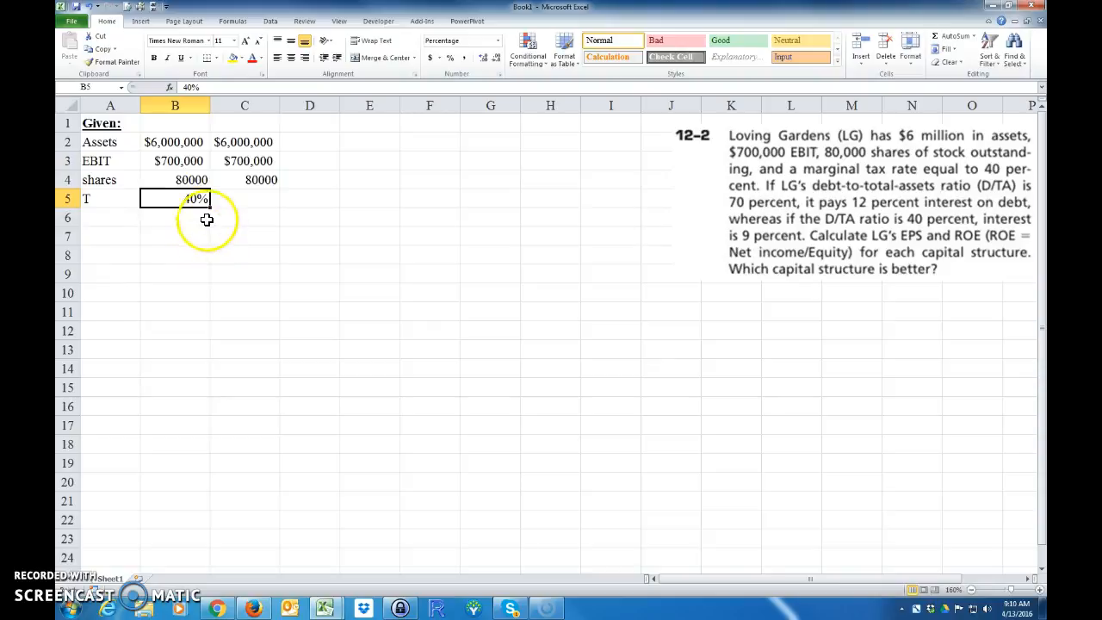
left_click(111, 218)
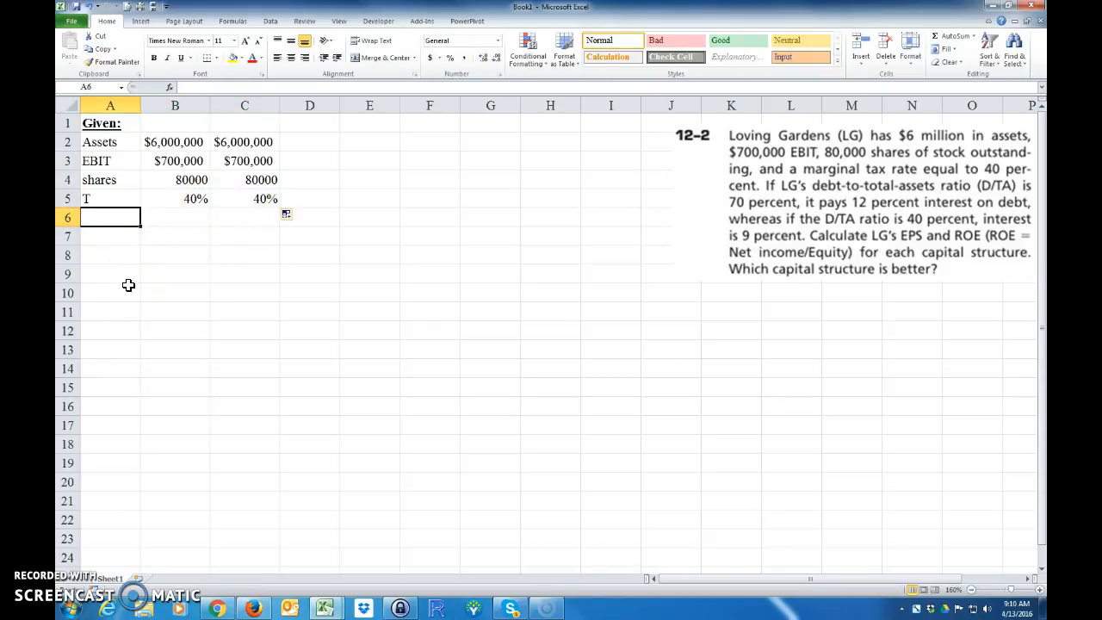
- Add D/TA rows of 70% and 40%, and rd rates of 12% and 9%
type("D/TA")
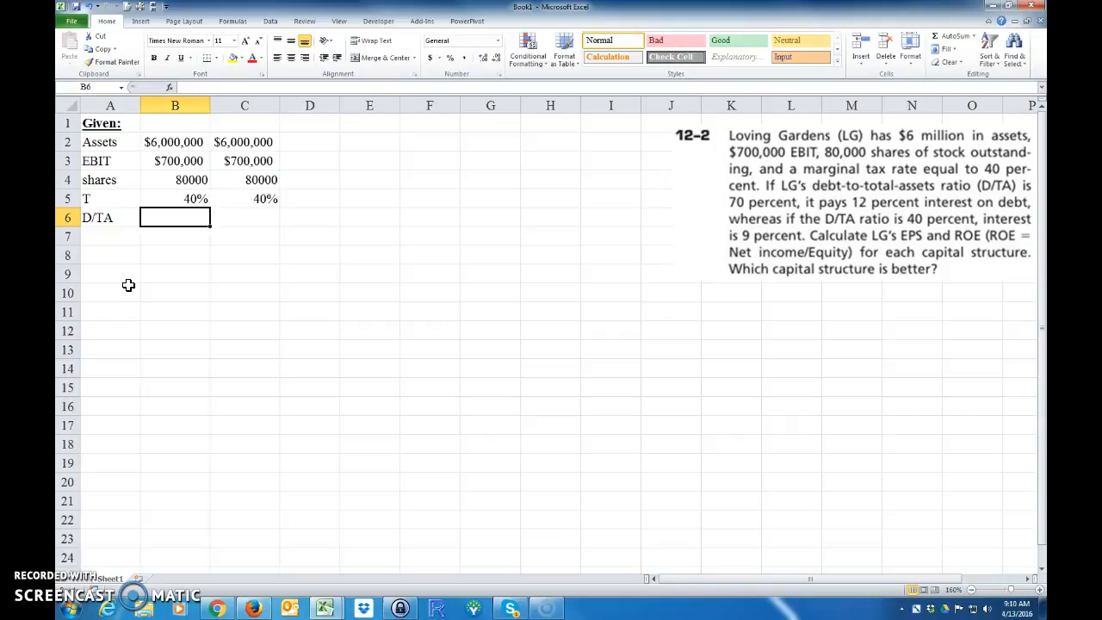
type("70%")
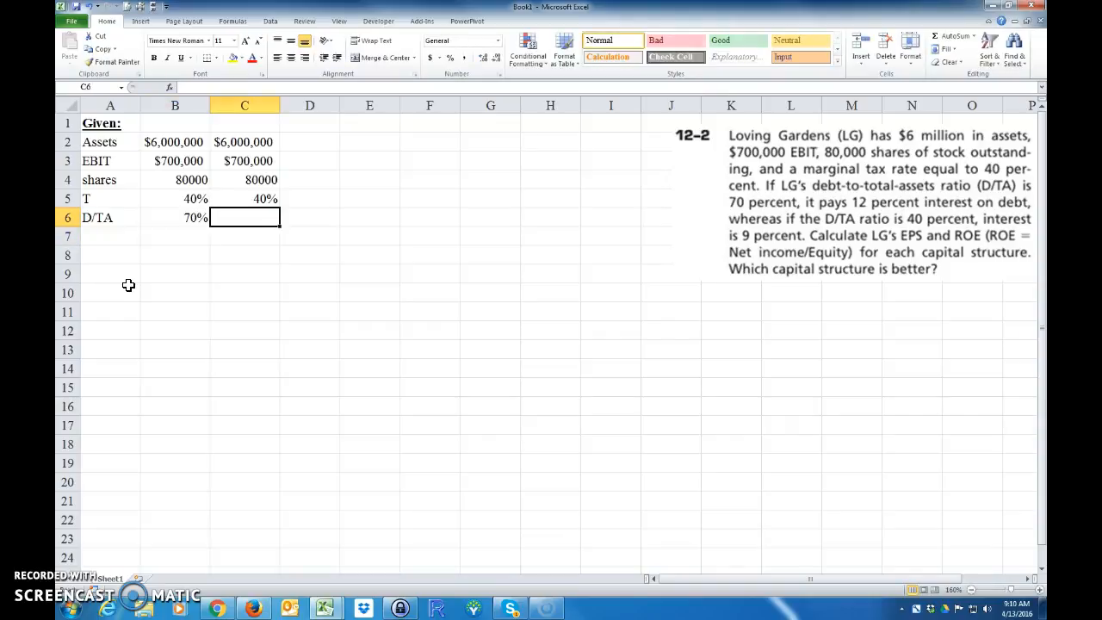
type("40%")
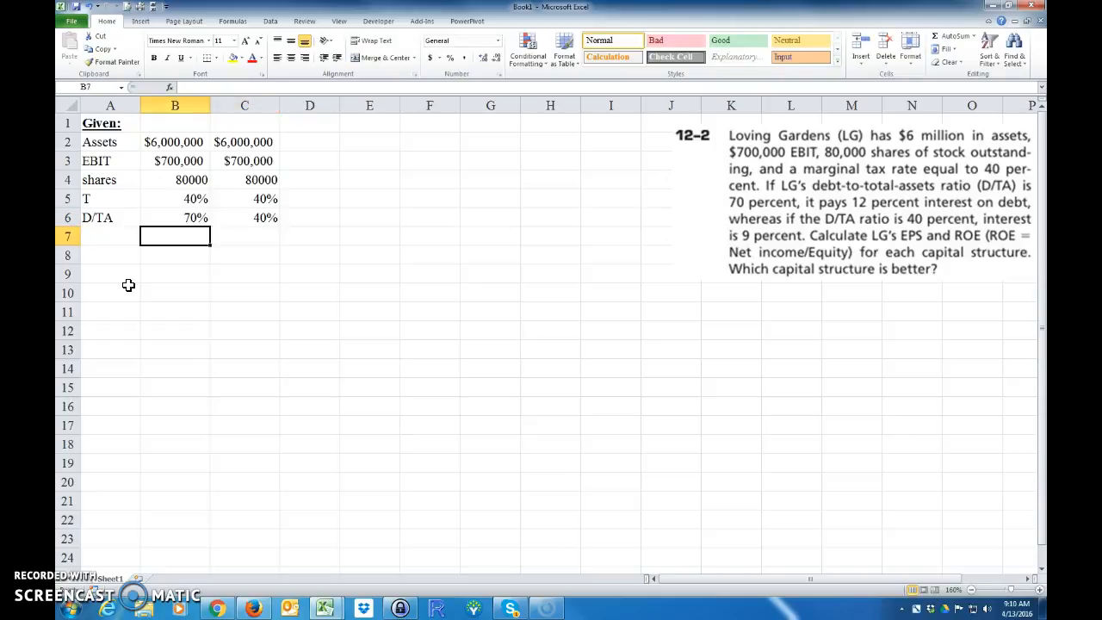
type("rd")
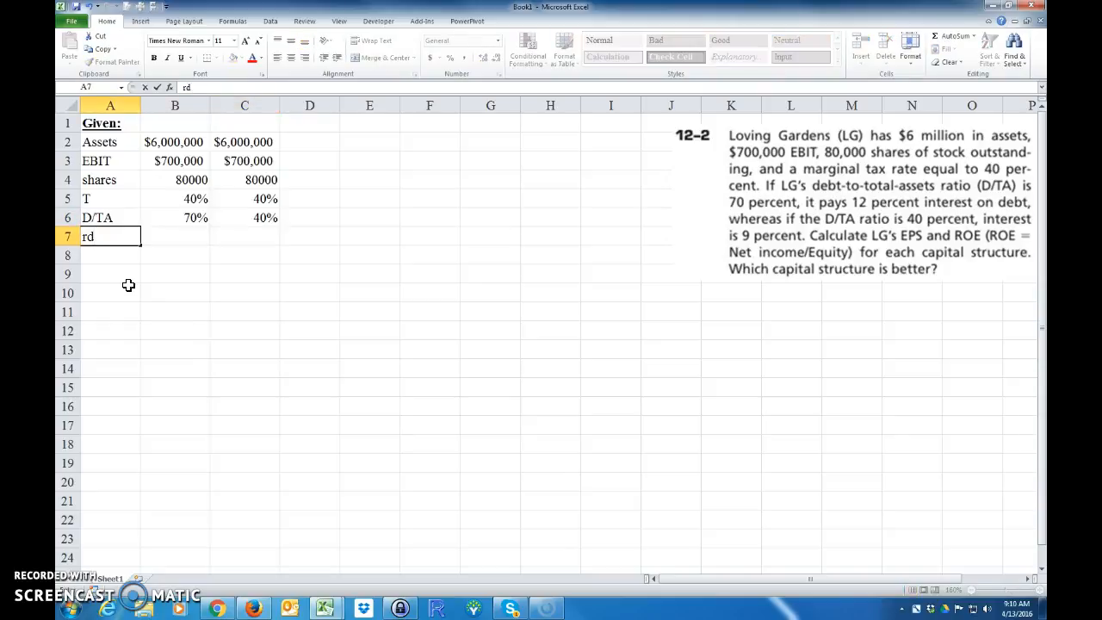
left_click(174, 236)
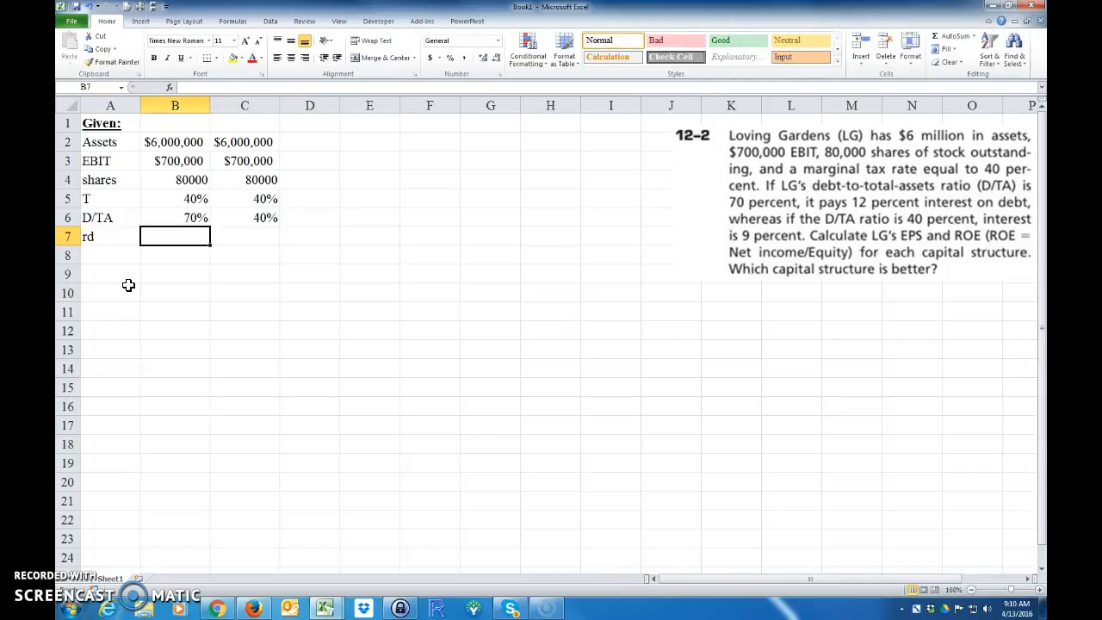
type("12%")
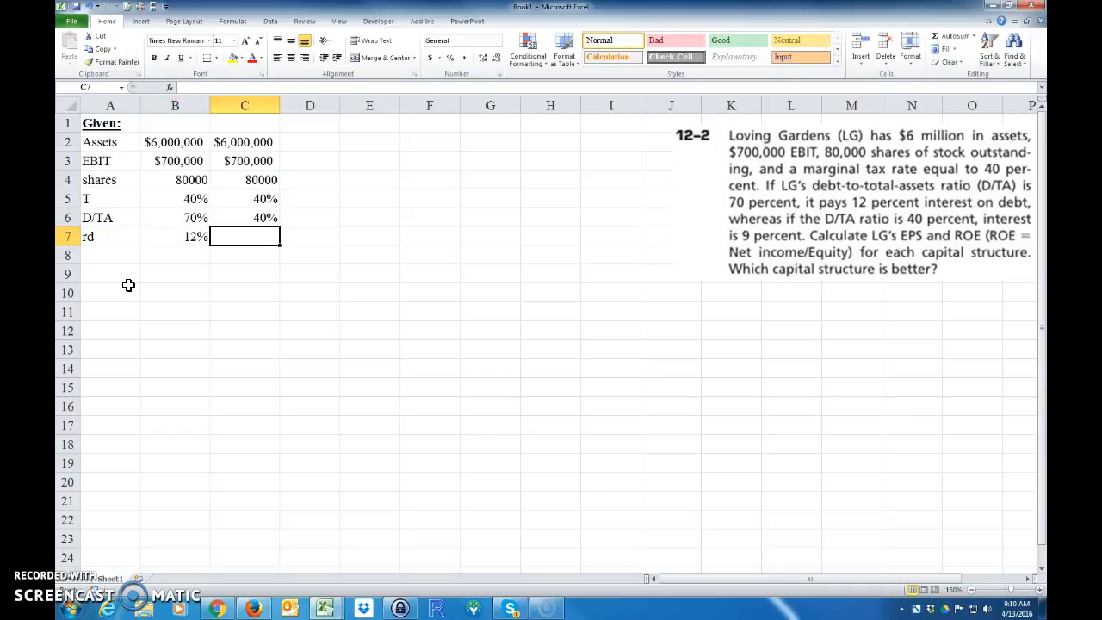
type("9%")
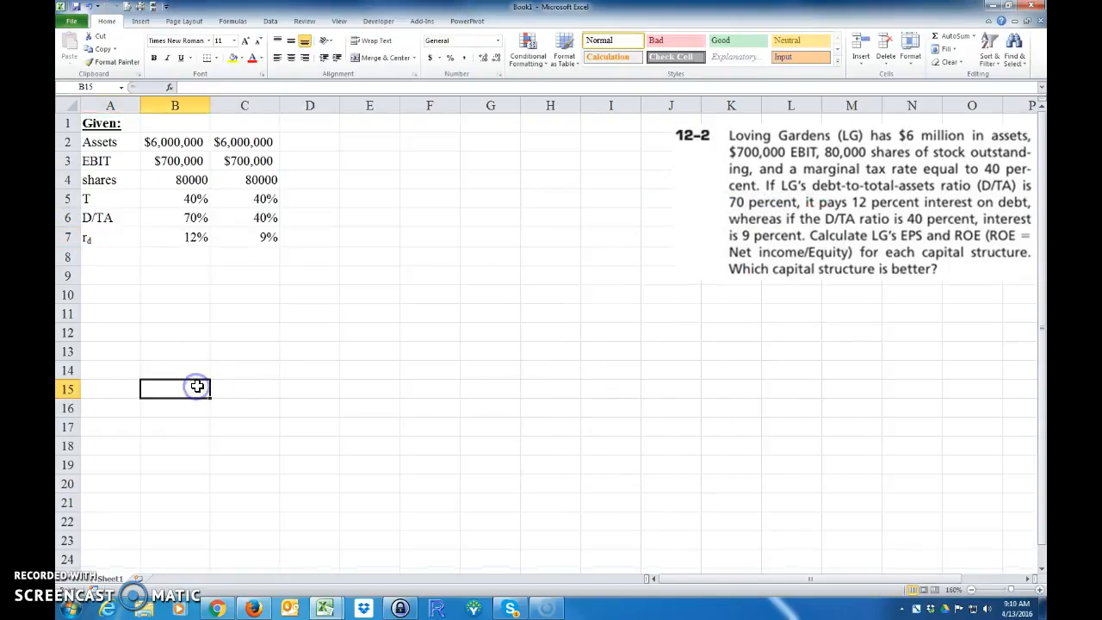
left_click(110, 257)
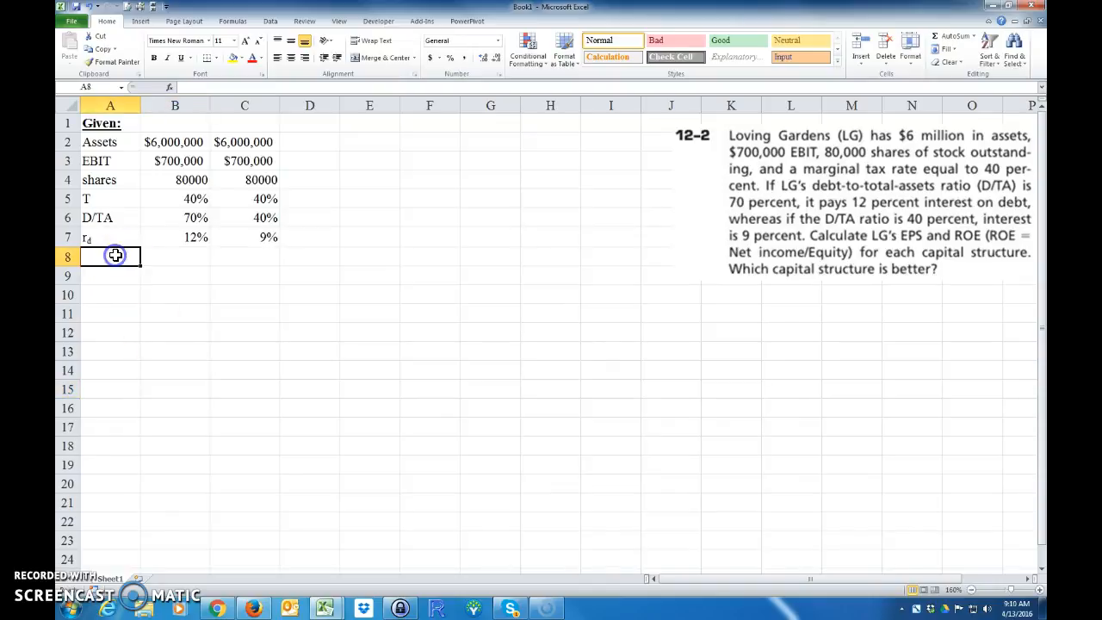
- Add a formatted 'Find:' heading with a) EPS and b) ROE as '?', then 'Solution:' in A11
type("Find:")
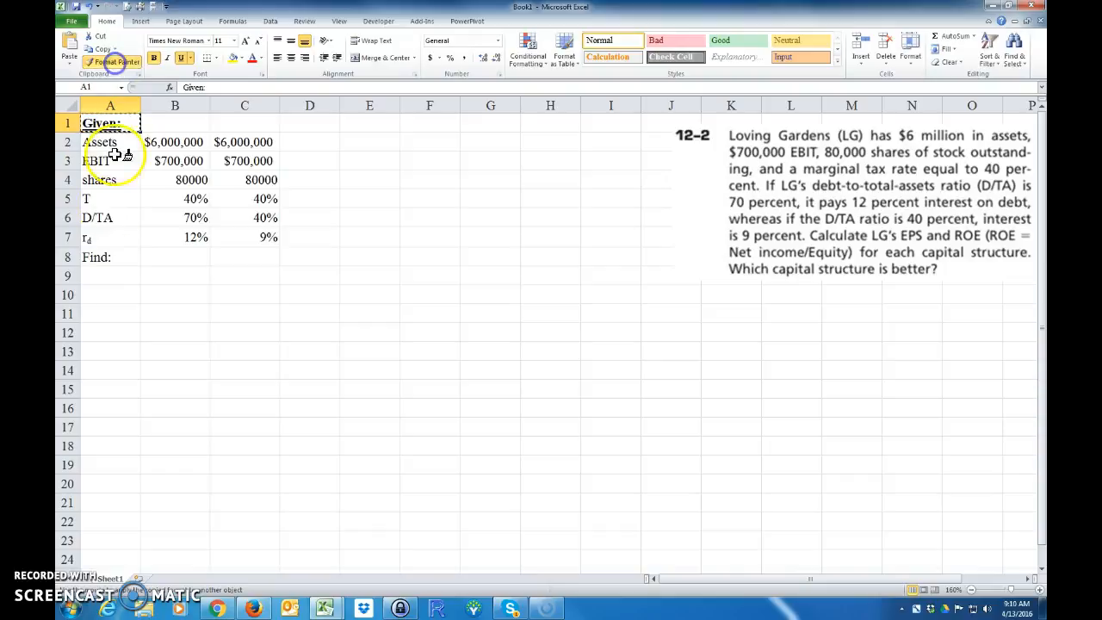
left_click(110, 276)
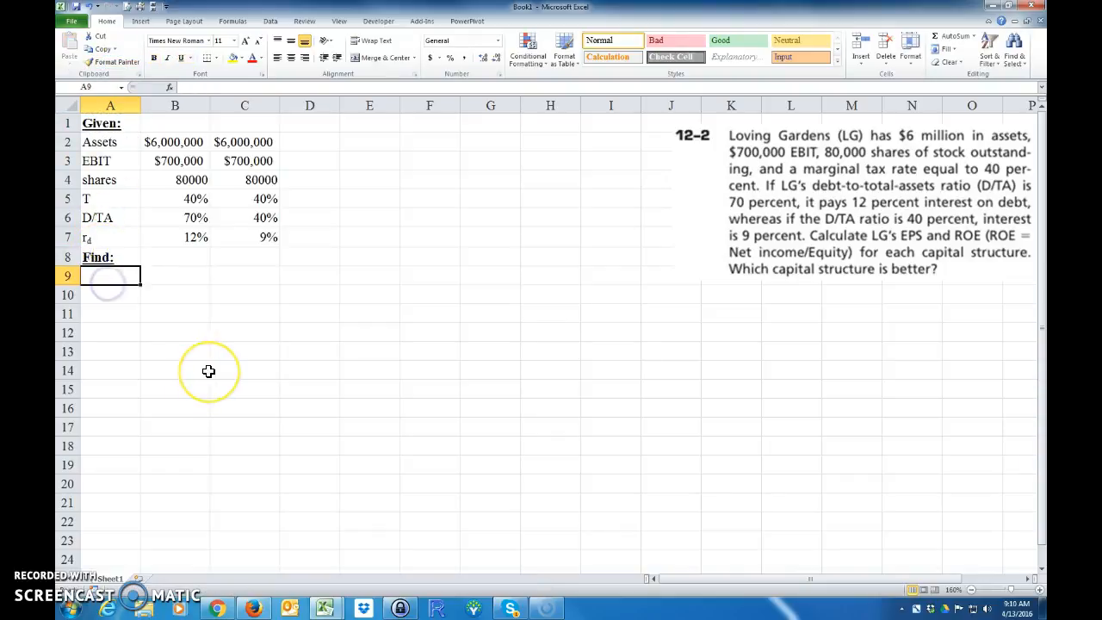
type("assets")
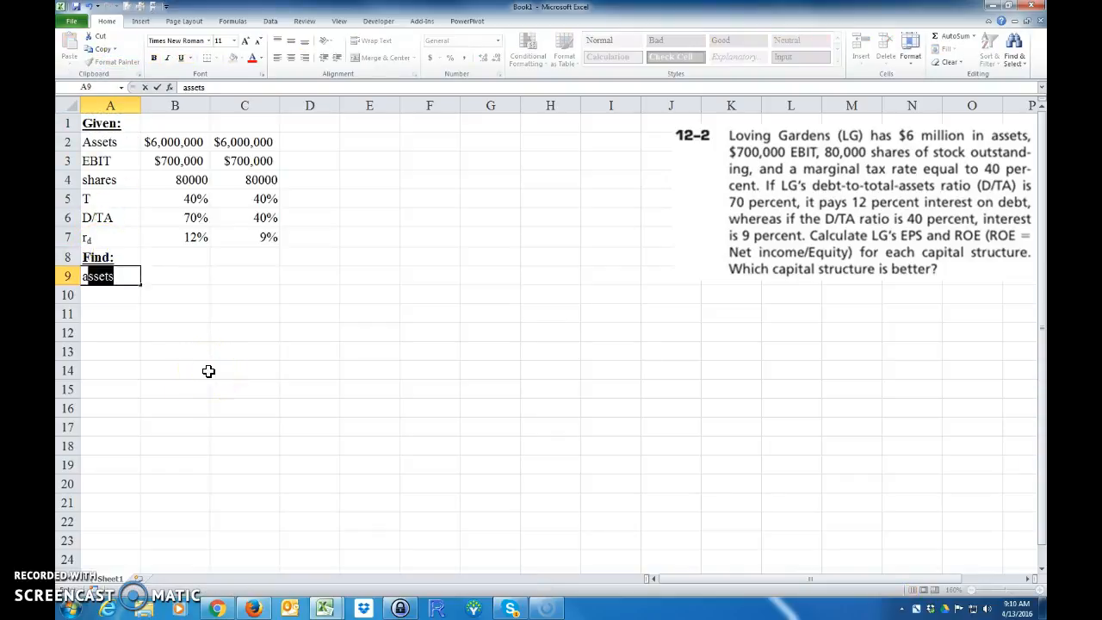
type("a)")
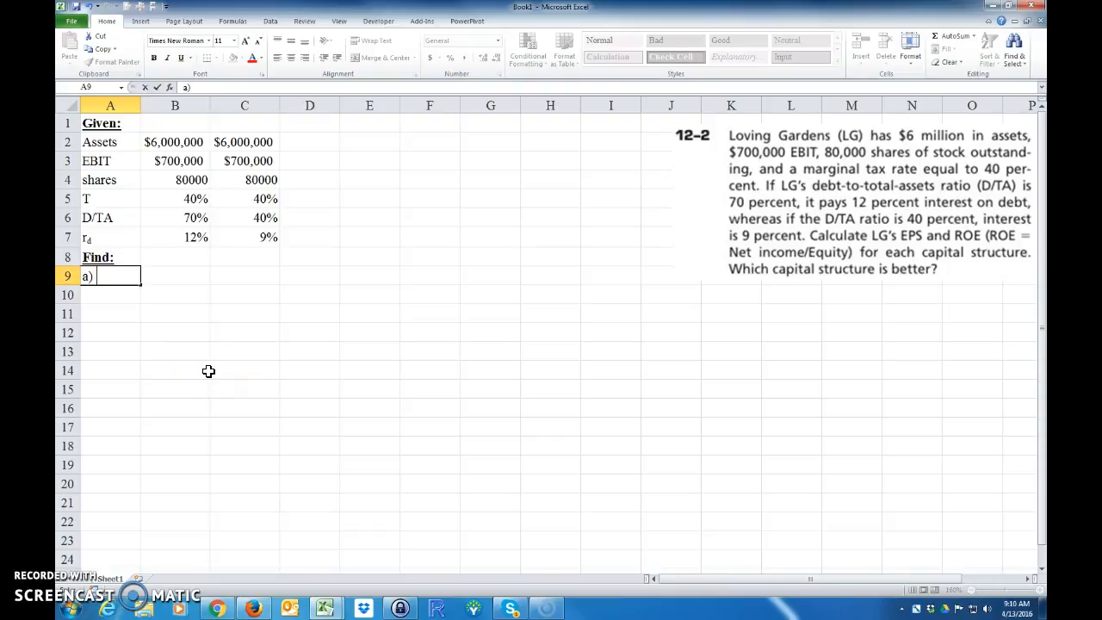
type("EPS")
left_click(174, 276)
type("?")
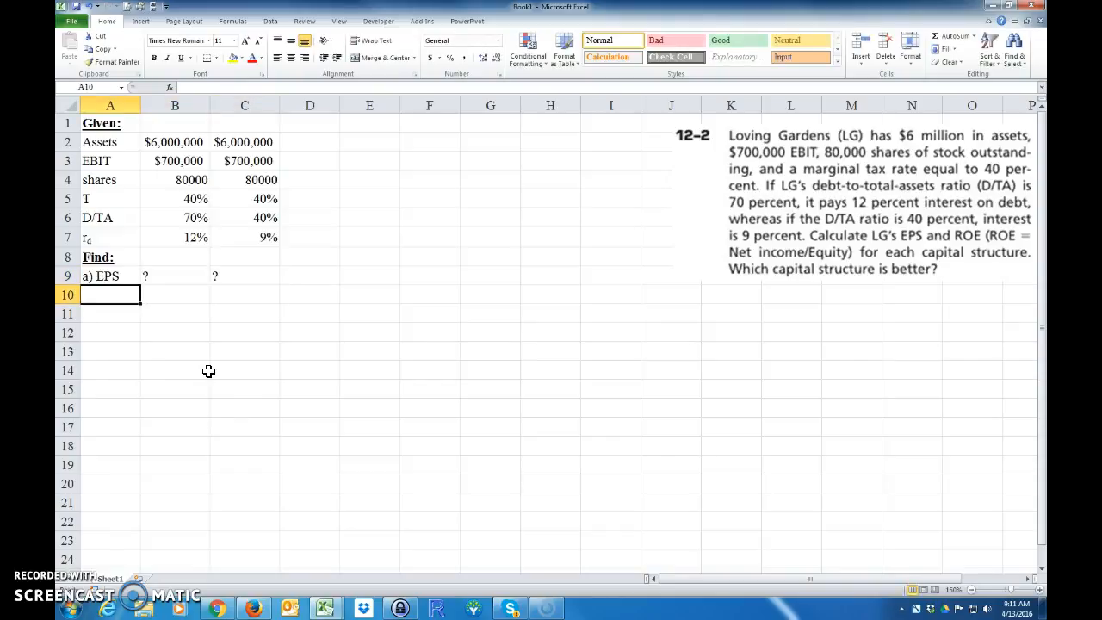
type("b) ROE")
left_click(245, 294)
type("?")
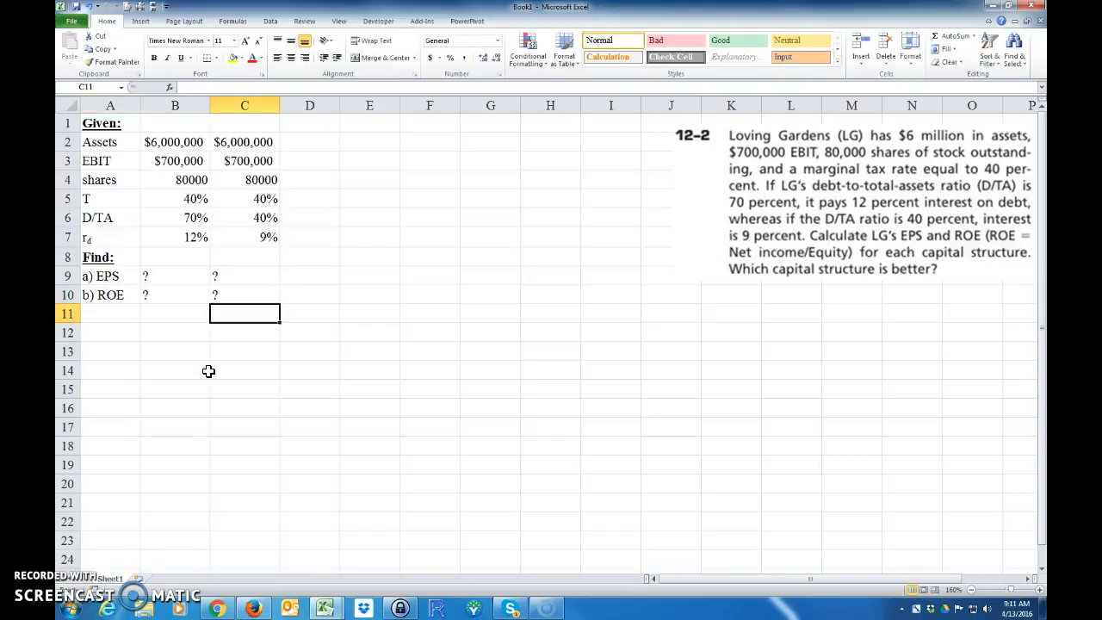
type("Solution:")
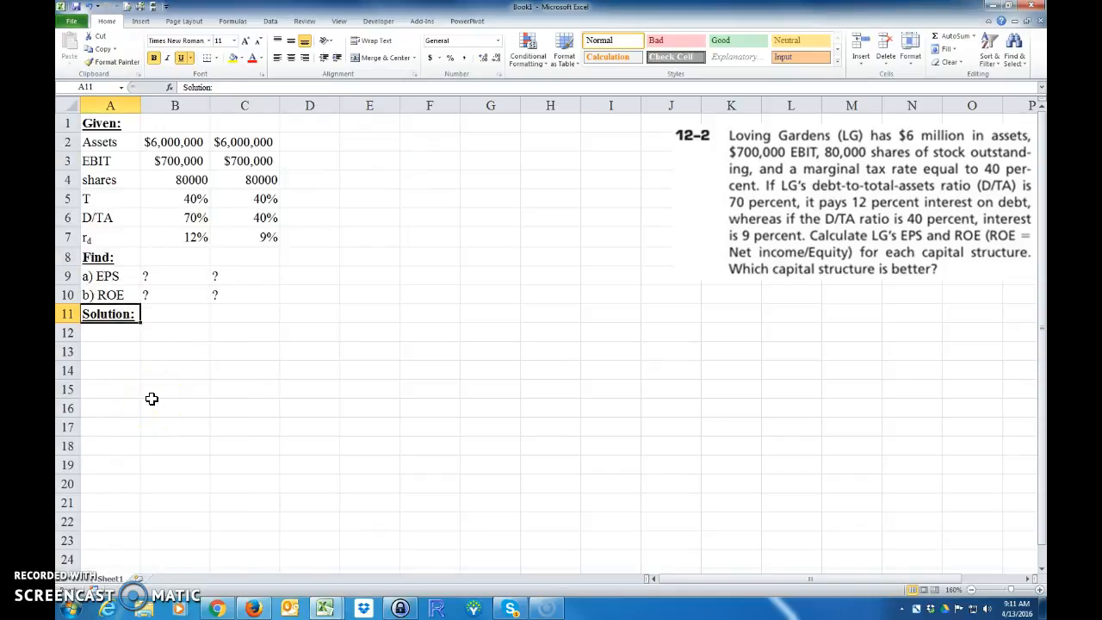
- Enter Debt in A12 as =B2*B6 and fill the formula to C12
type("Debt")
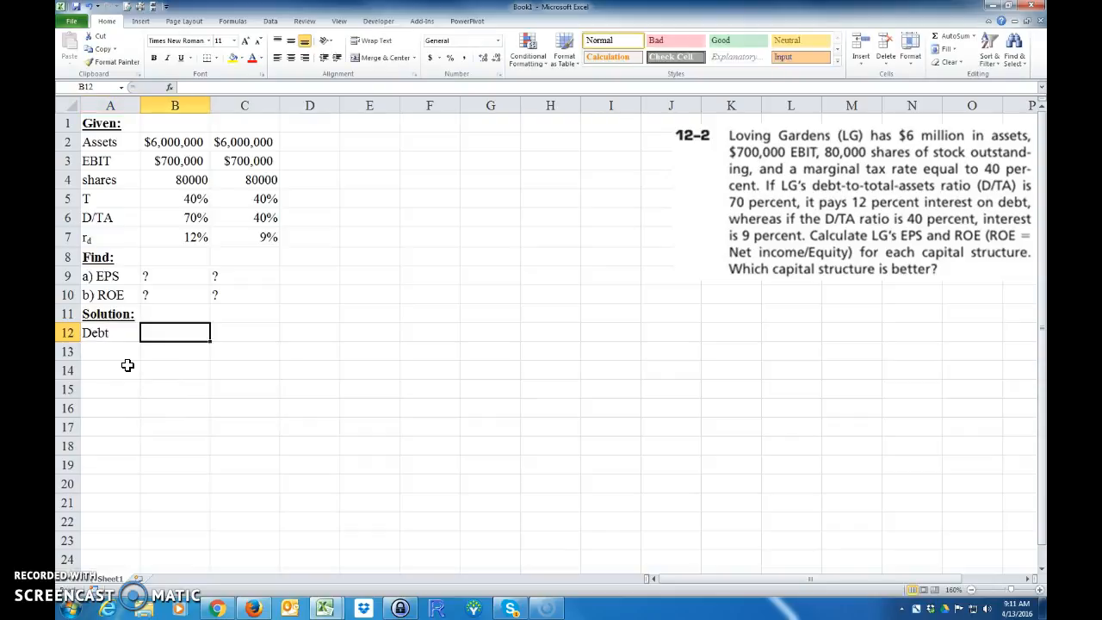
mouse_move(166, 217)
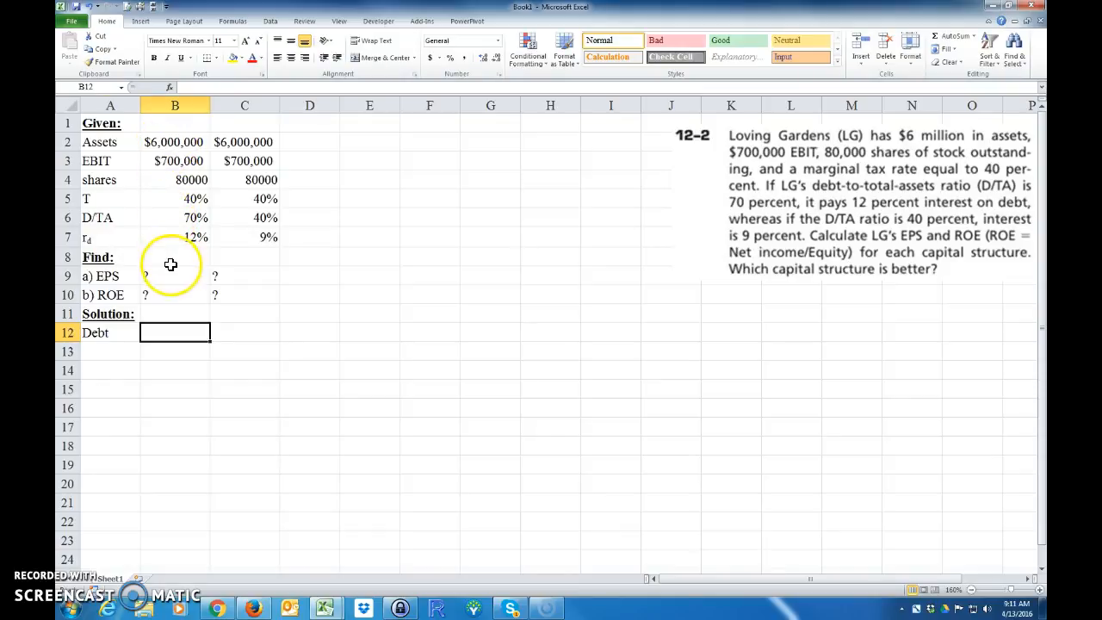
type("=")
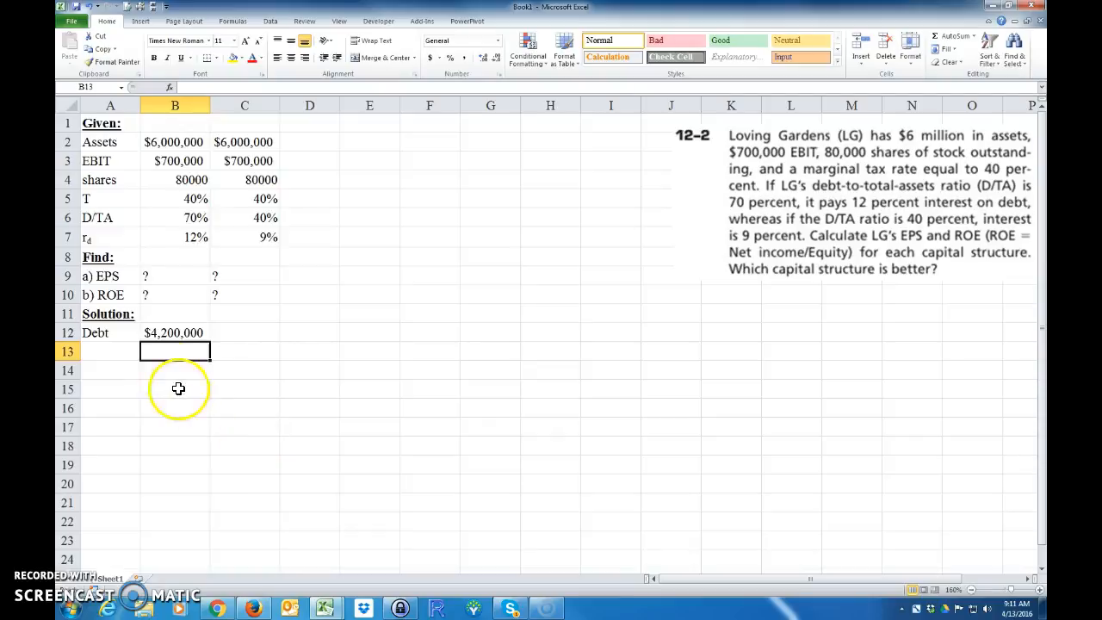
left_click(175, 333)
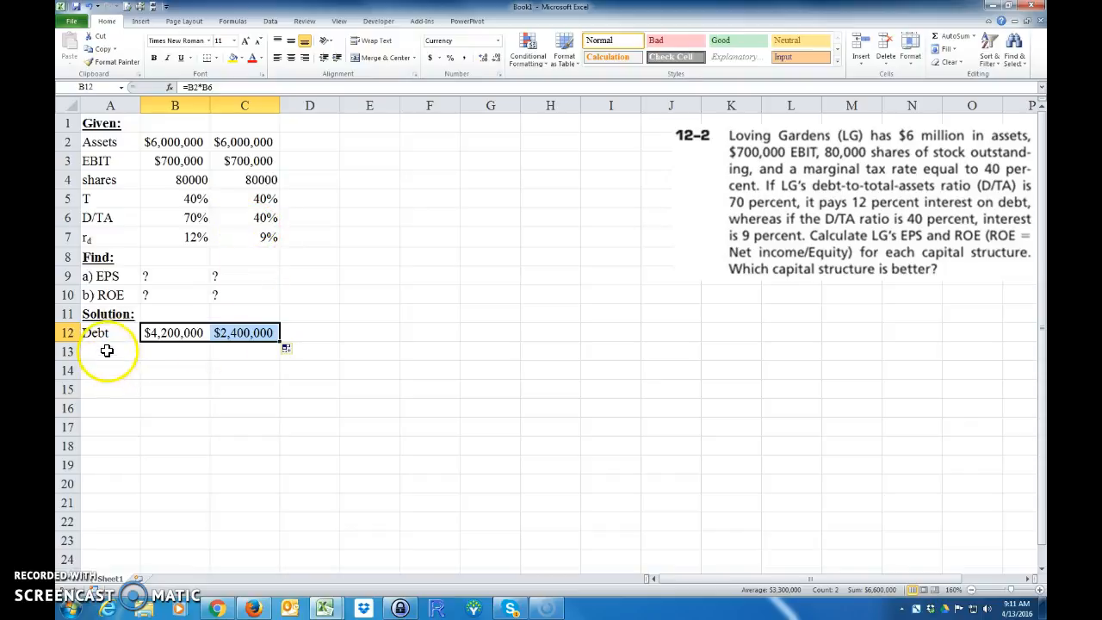
left_click(109, 351)
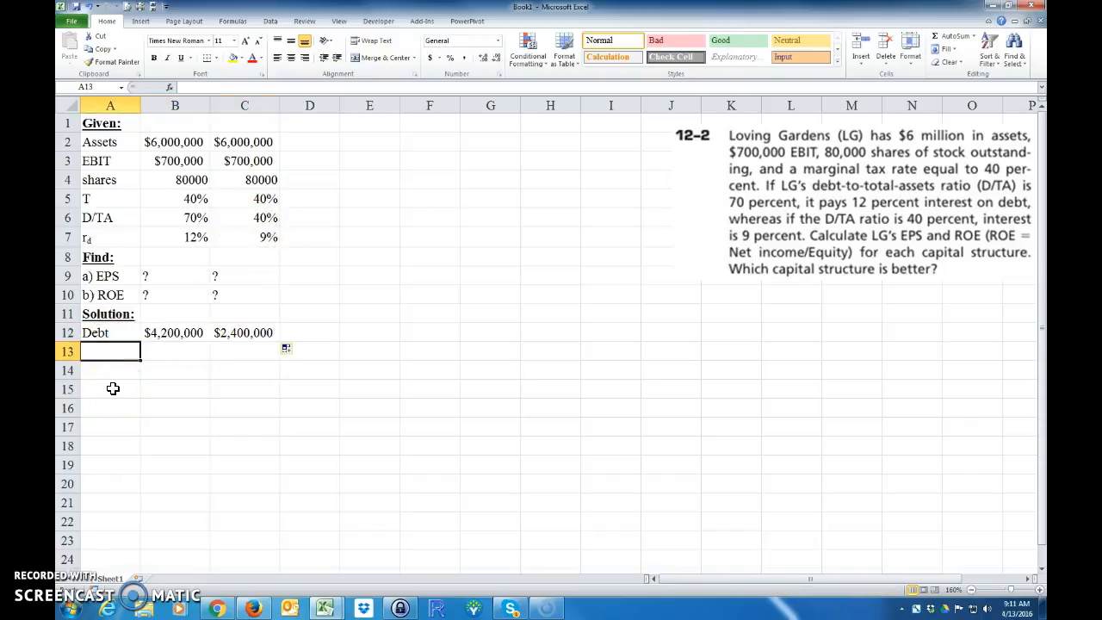
- Enter EBIT in A13 as =B3 and fill it right to C13
type("EBIT")
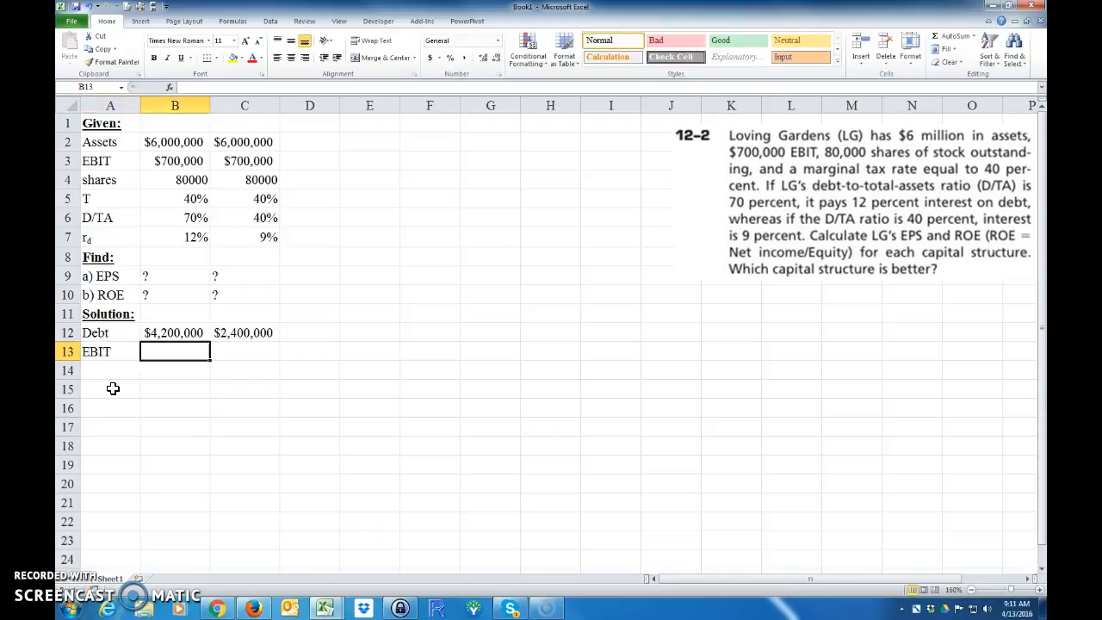
type("=B3")
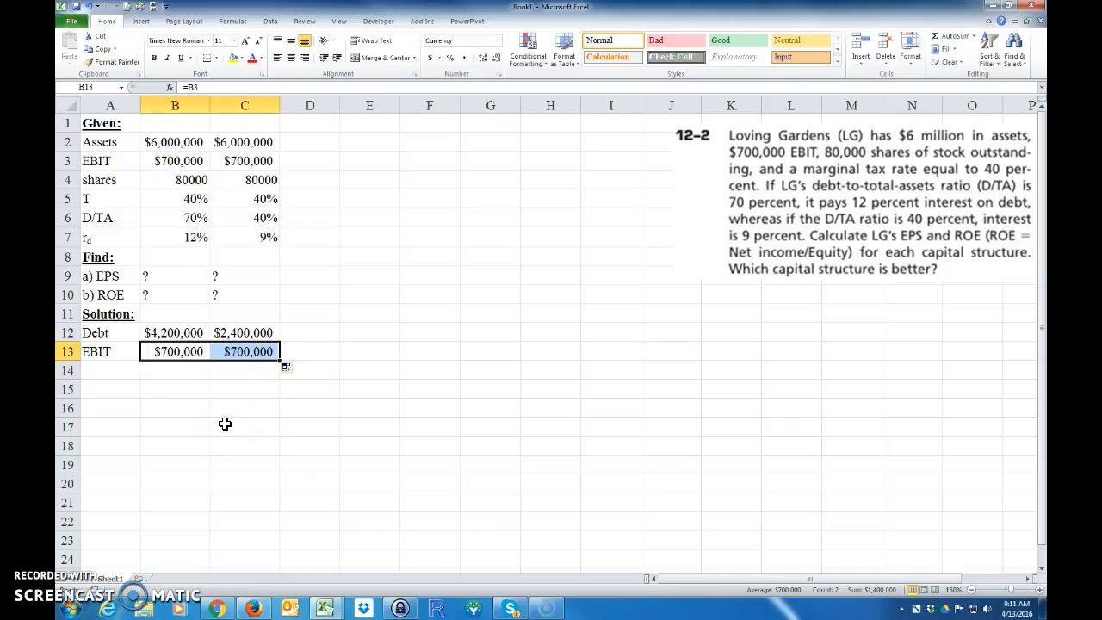
left_click(110, 370)
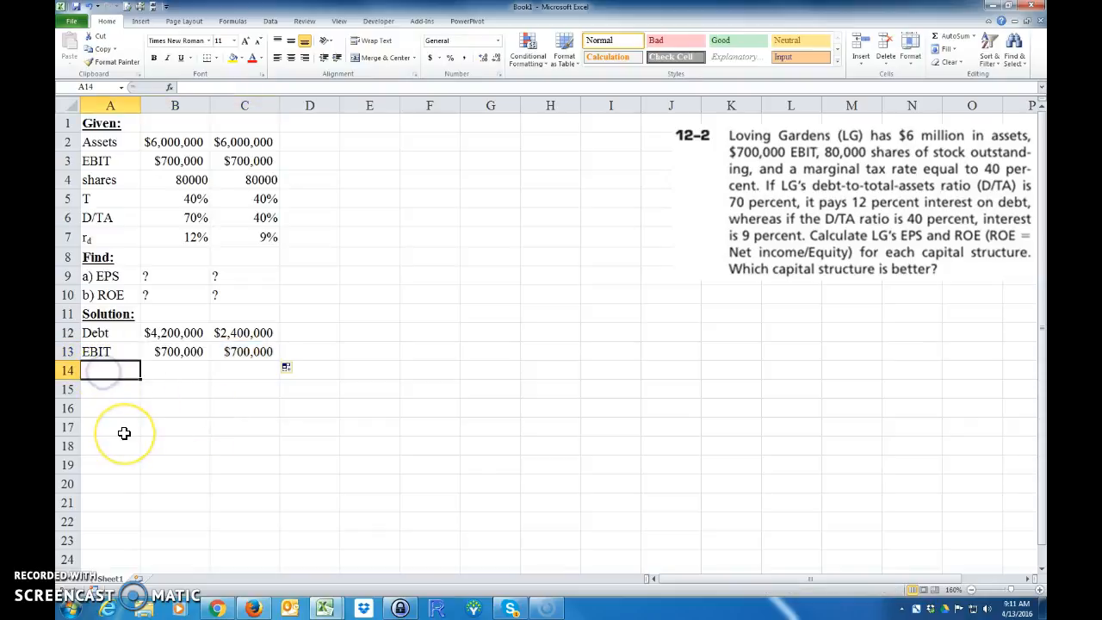
- Add Interest as =-B7*B12 for both structures and bottom-border the A14:C14 row
type("IN")
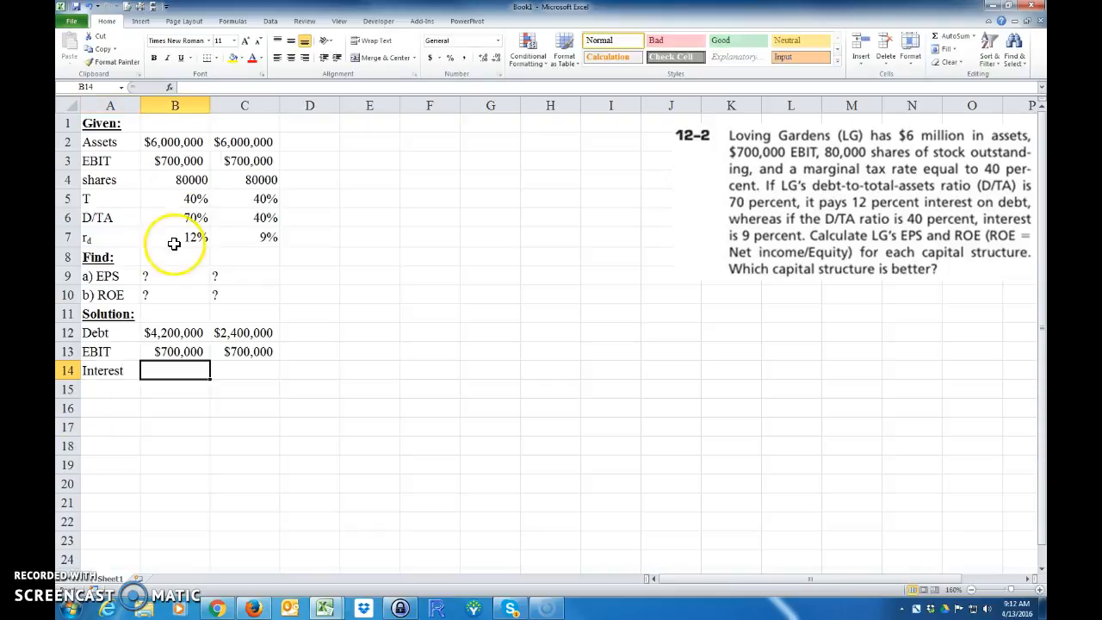
left_click(175, 237)
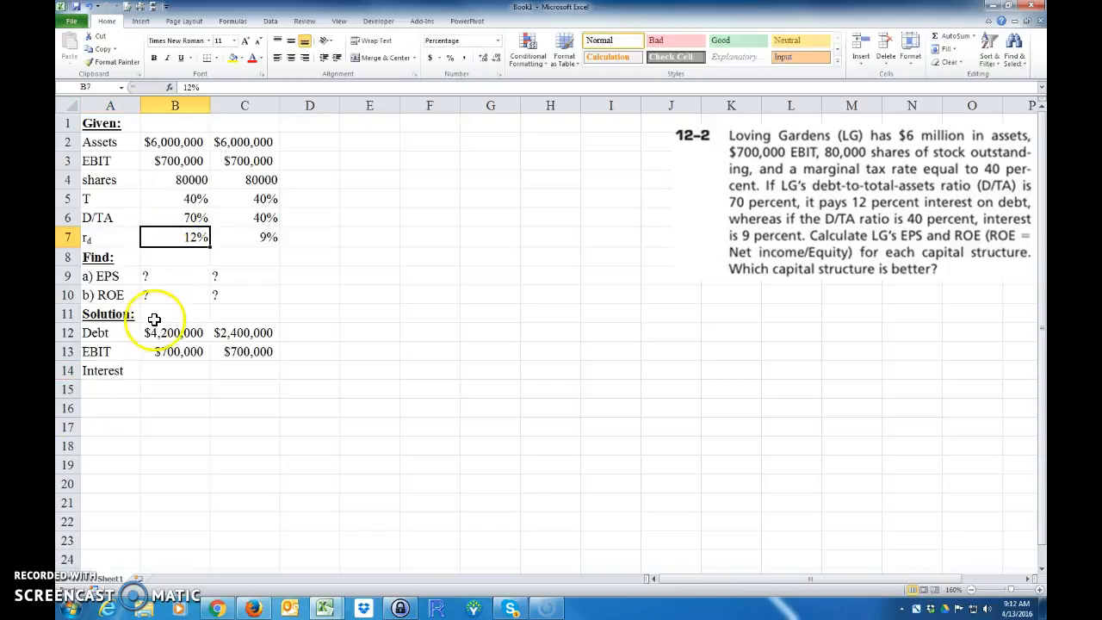
left_click(175, 370)
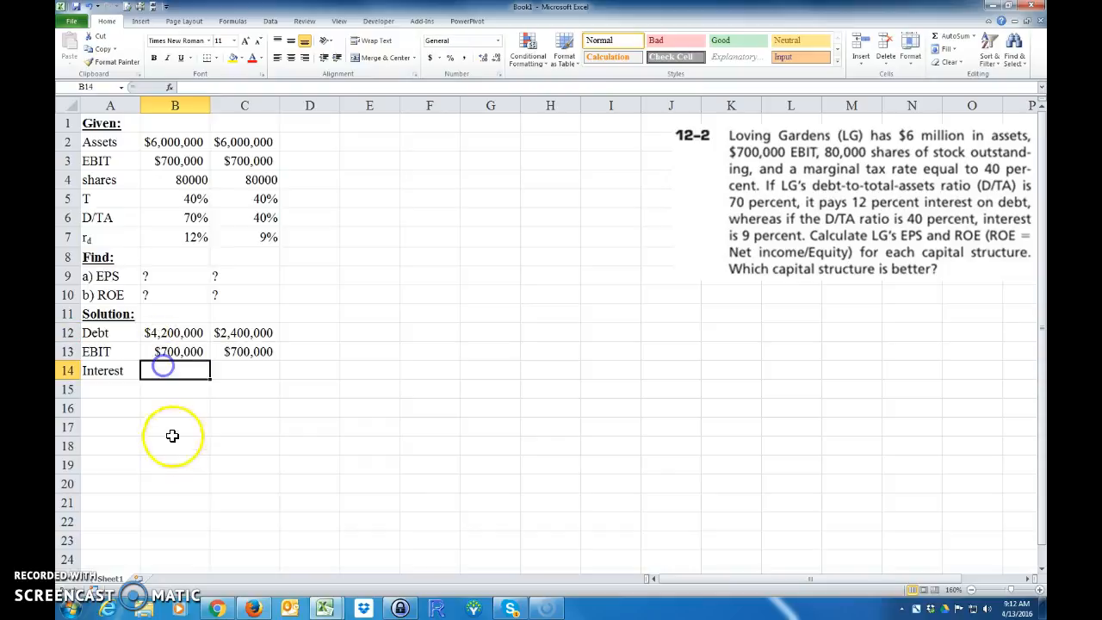
type("=-B7*B12")
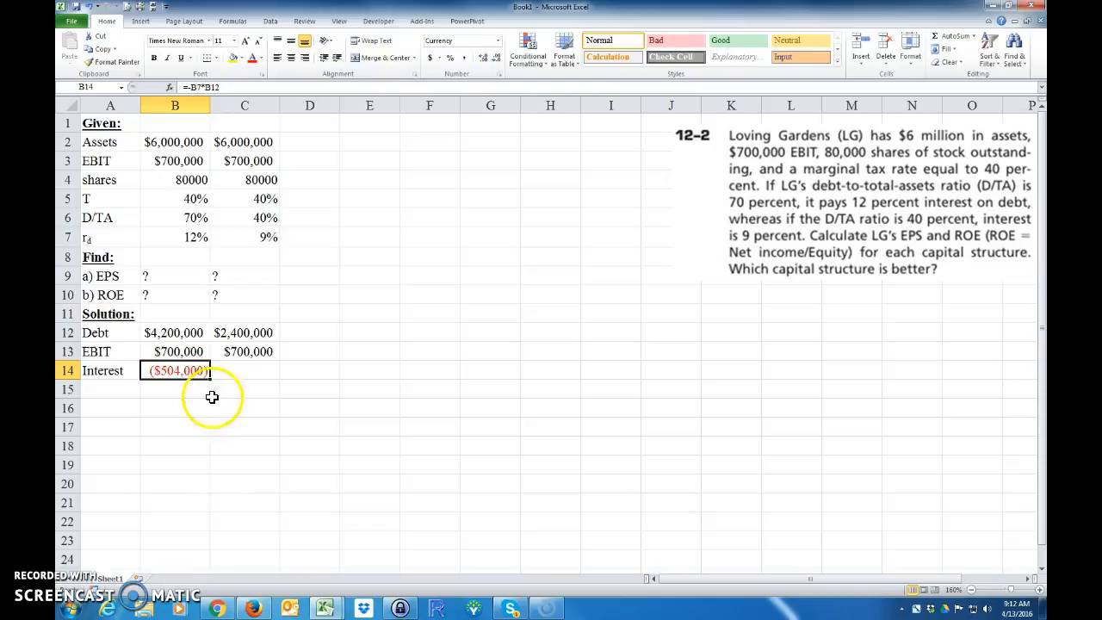
left_click_drag(202, 370, 245, 370)
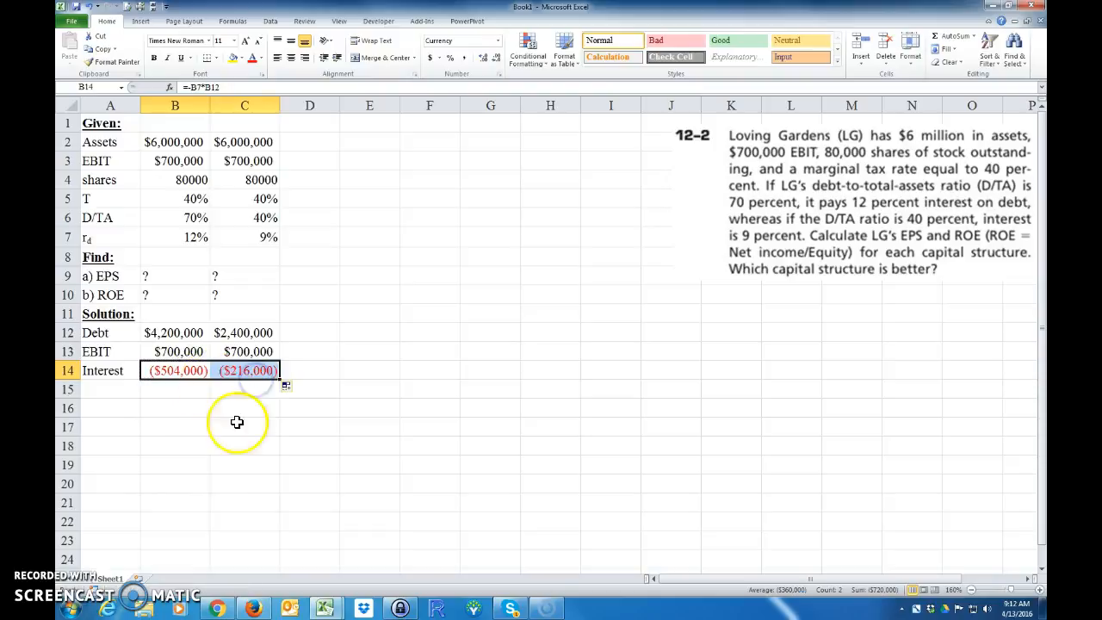
left_click(110, 388)
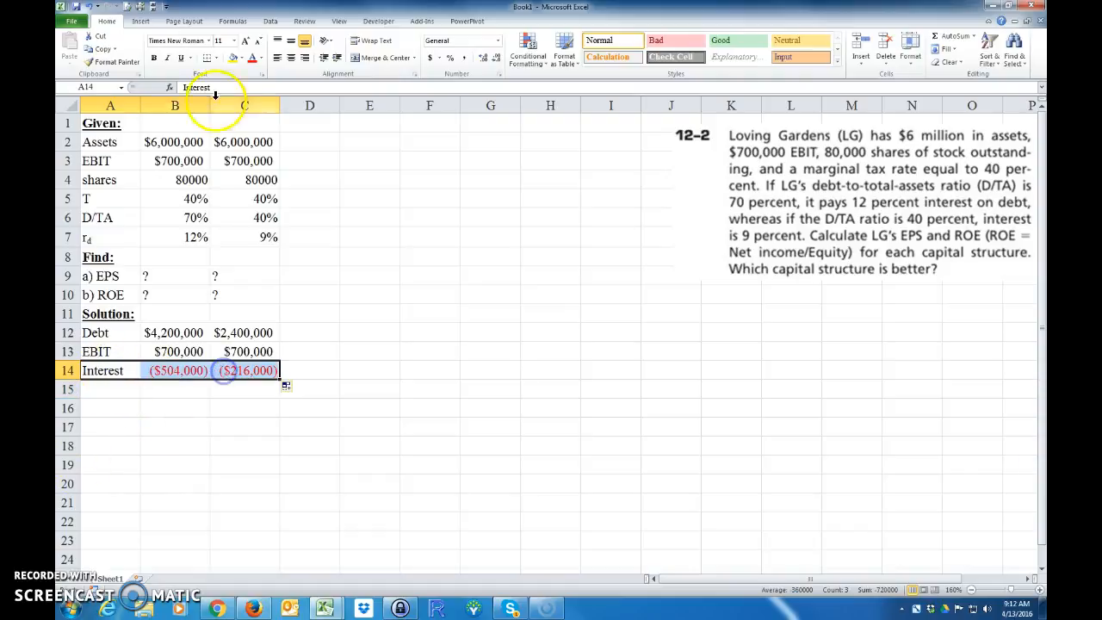
left_click(110, 389)
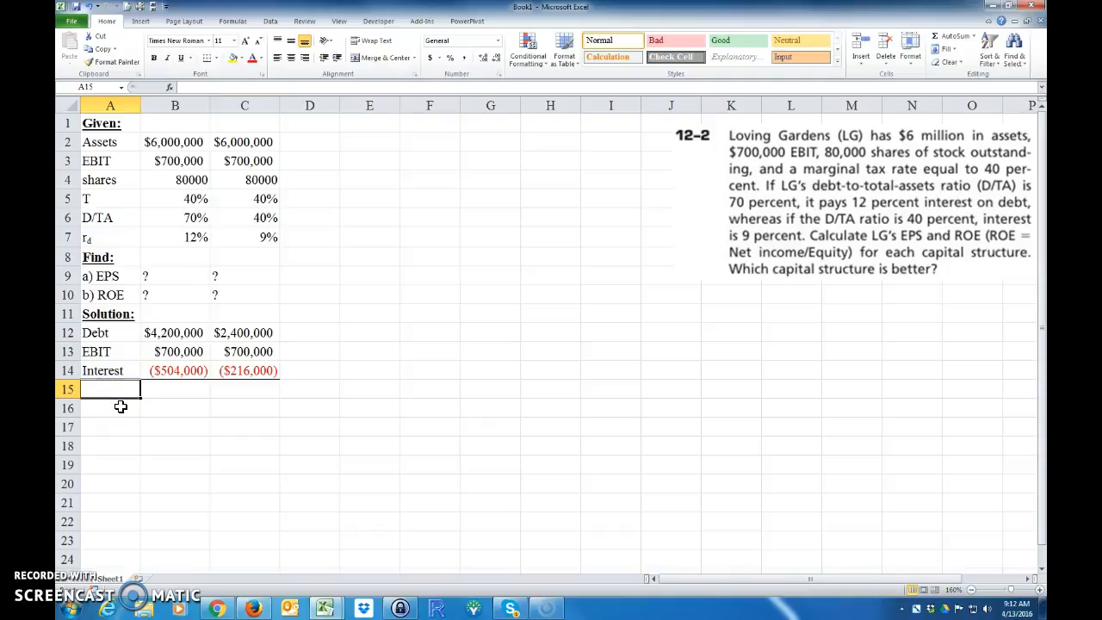
- Enter EBT in A15 as =SUM(B13:B14) and fill it to C15
type("EBT")
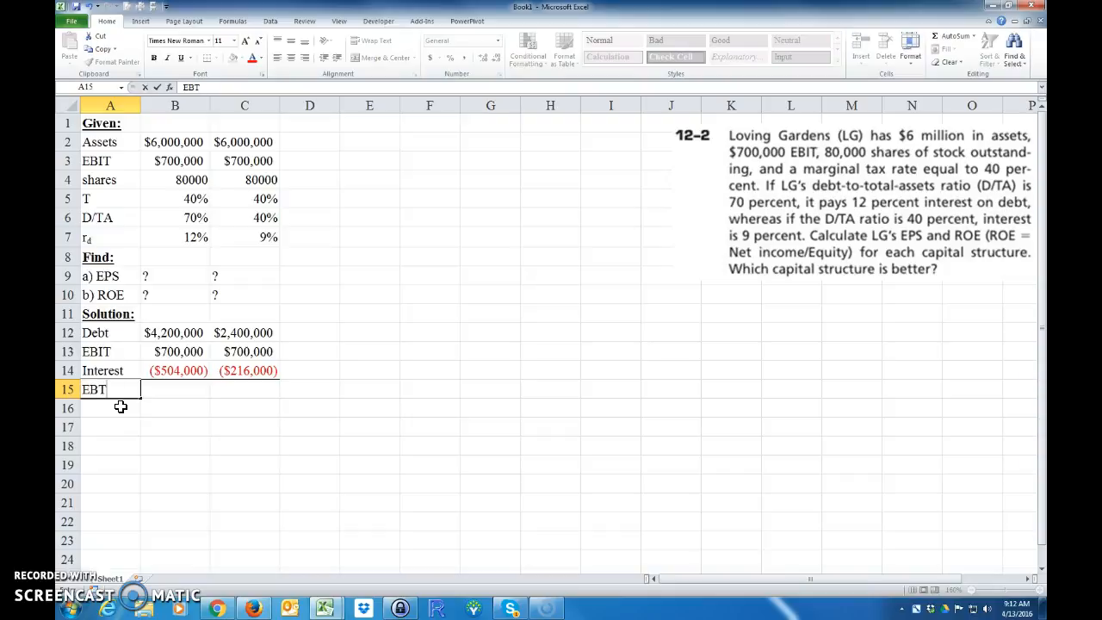
left_click(175, 388)
type("$196,000")
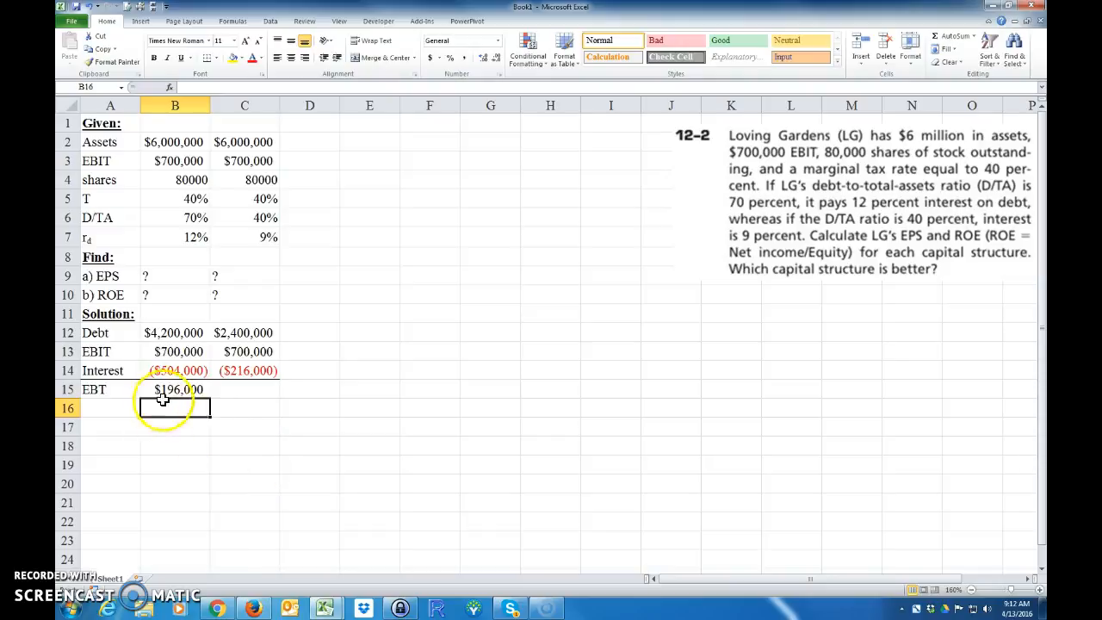
left_click(175, 389)
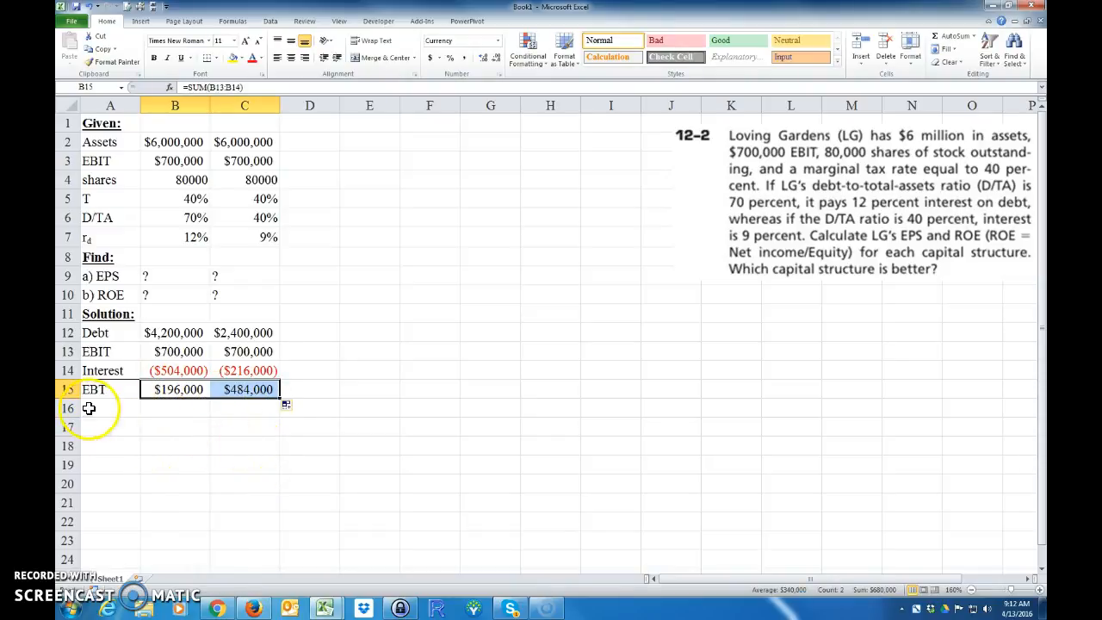
left_click(110, 407)
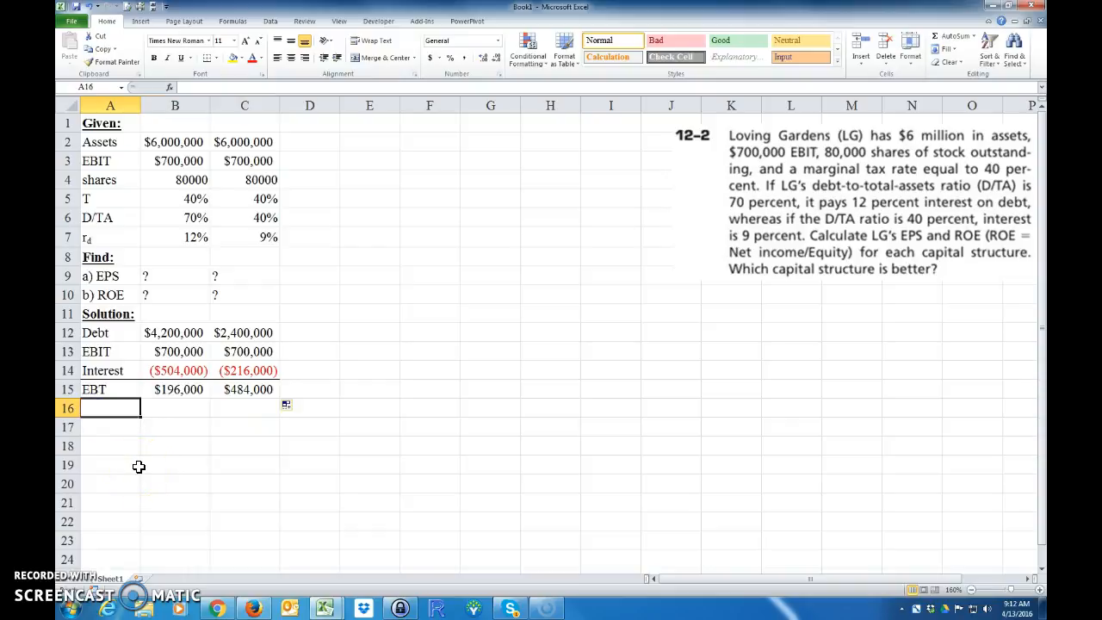
- Enter Taxes as =-B15*B5, apply currency format via Format Painter, and fill to C16
type("Taxes")
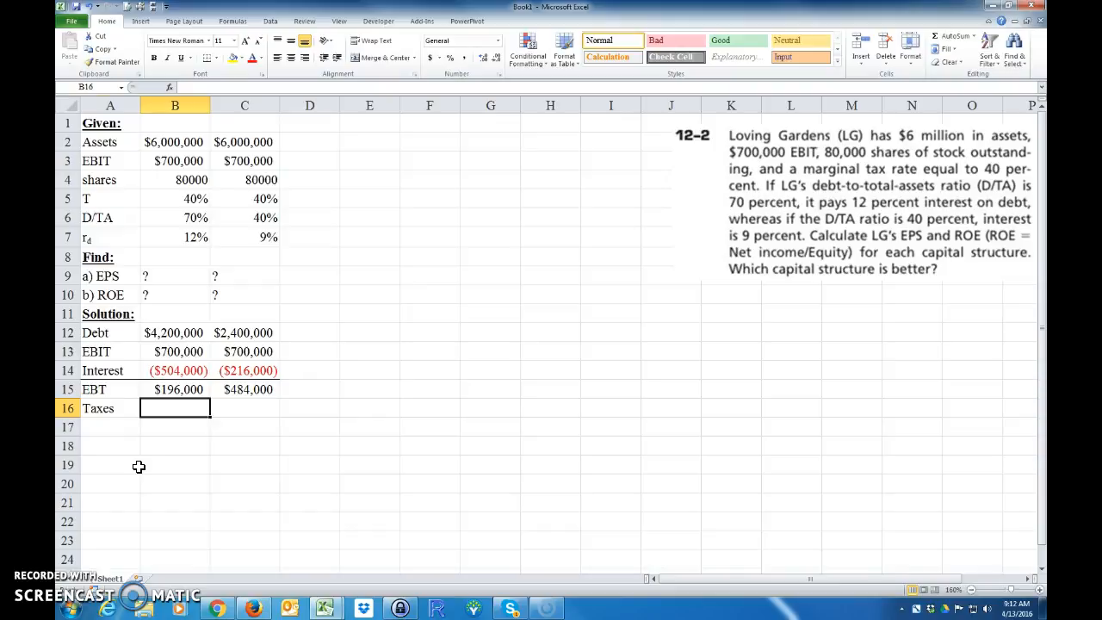
type("=-")
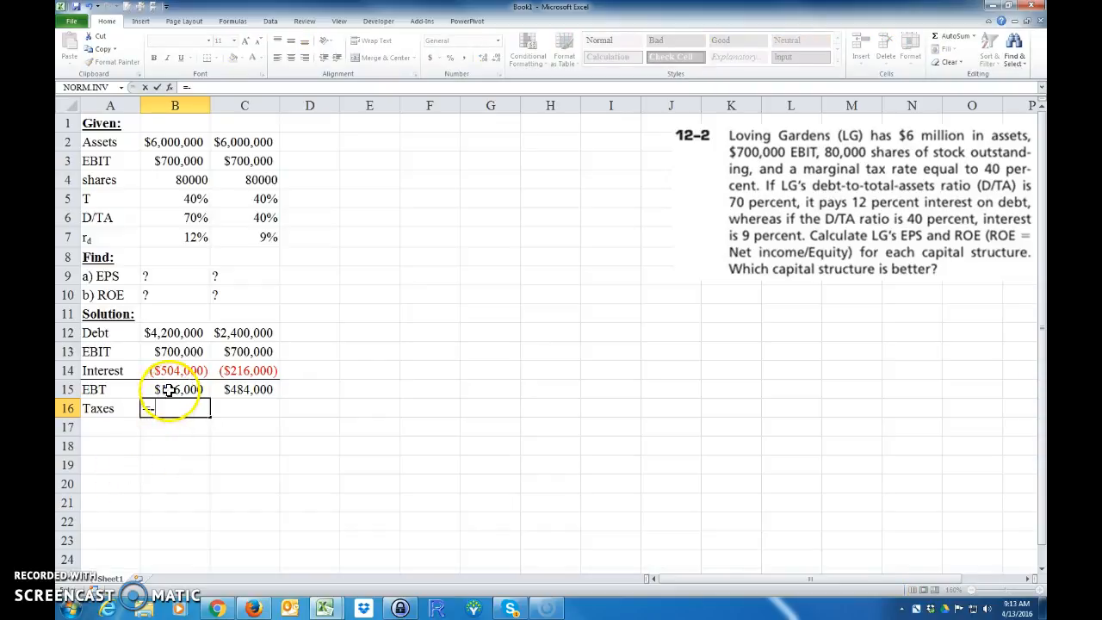
type("=-B15*")
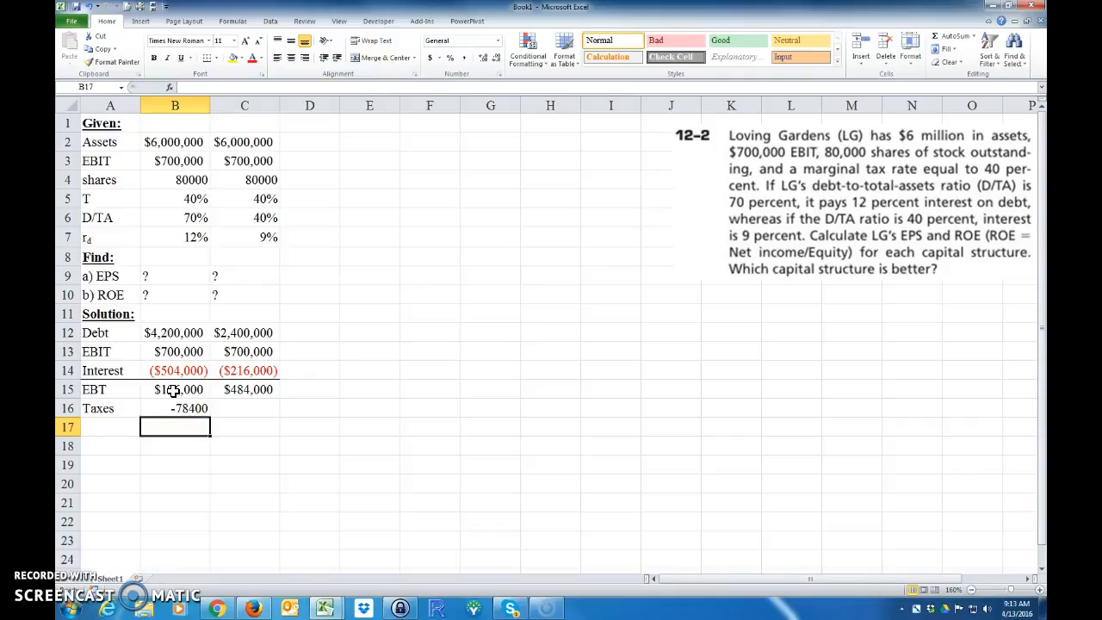
left_click(174, 390)
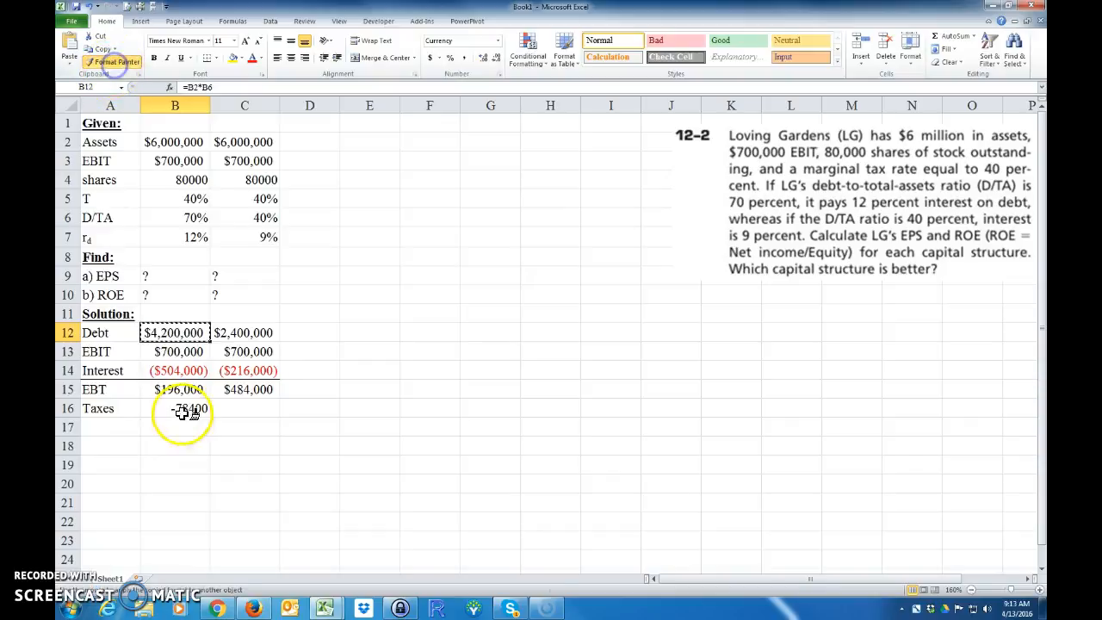
left_click(175, 408)
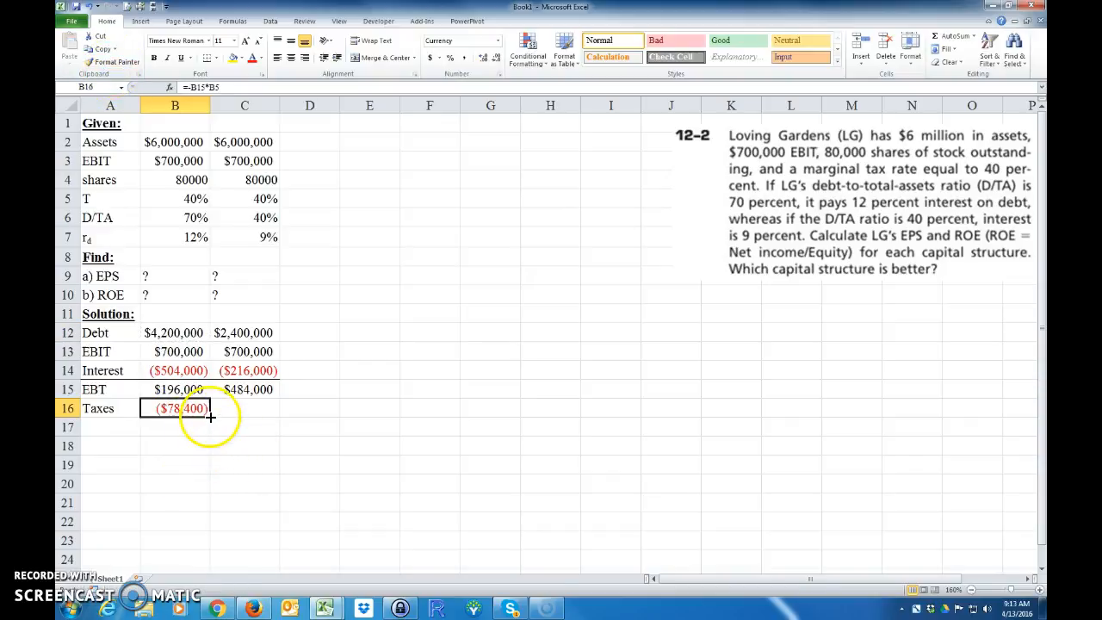
left_click_drag(206, 408, 247, 408)
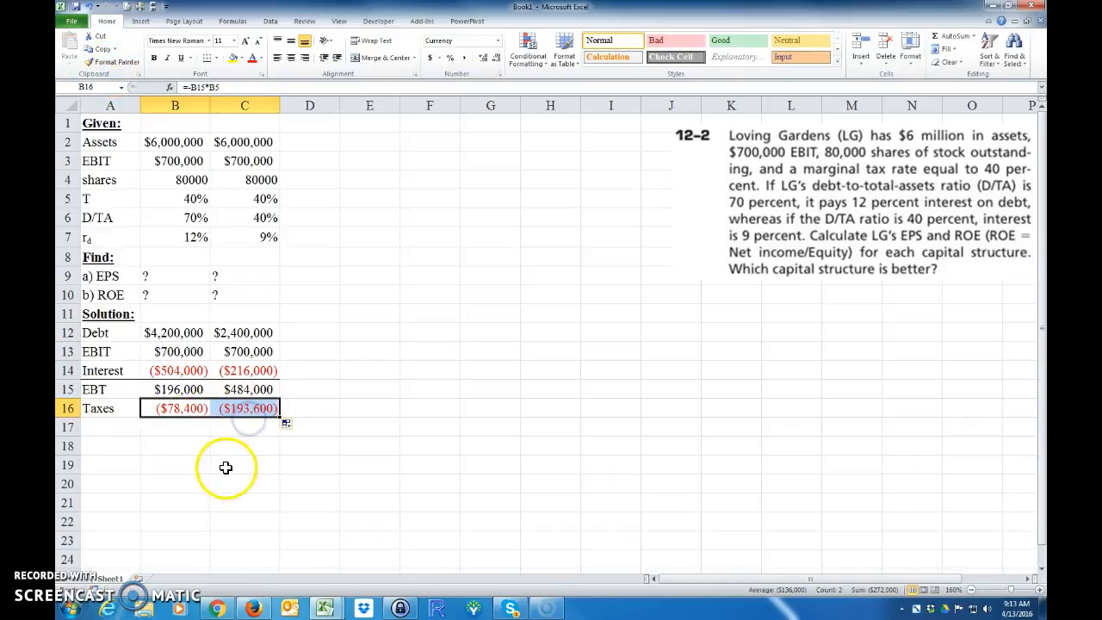
left_click(109, 426)
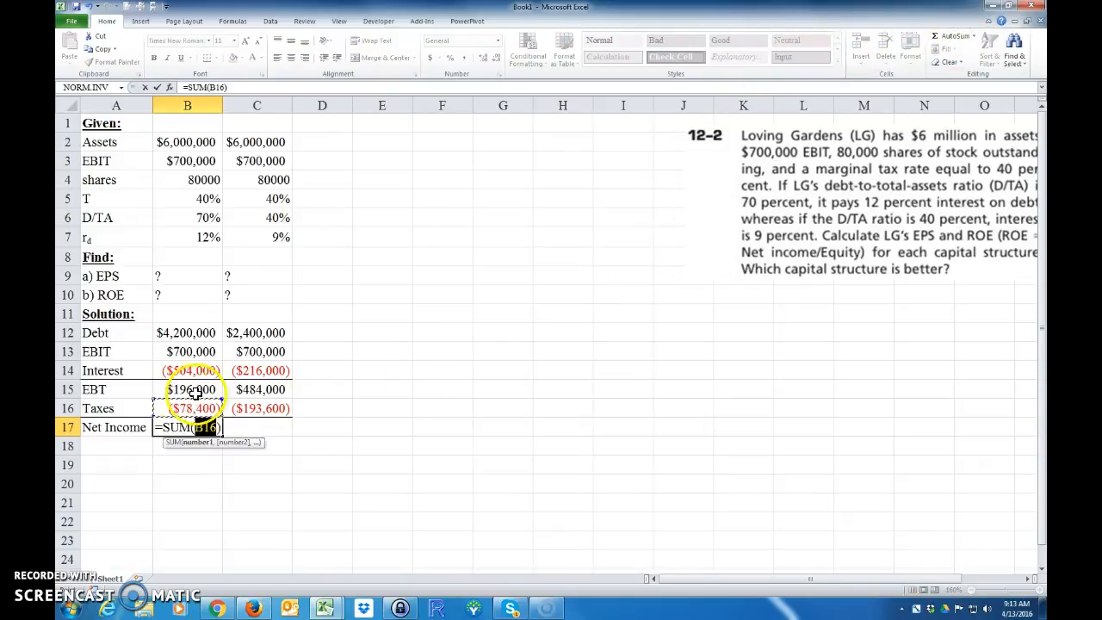
- Confirm the Net Income formula =SUM(B15:B16) and select its $117,600 result
key("enter")
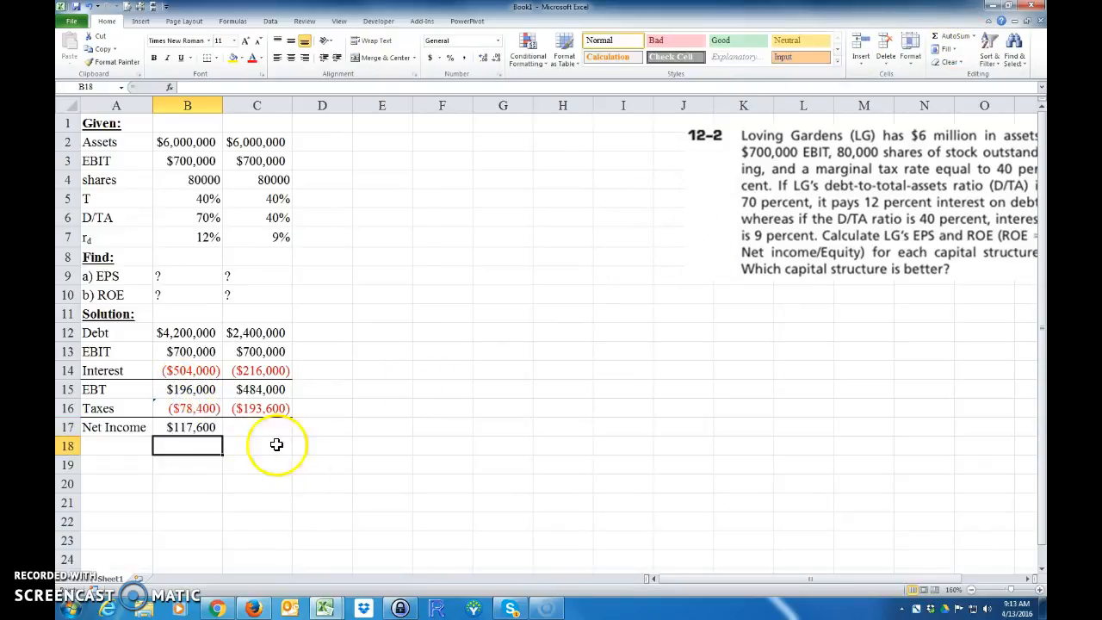
left_click(186, 427)
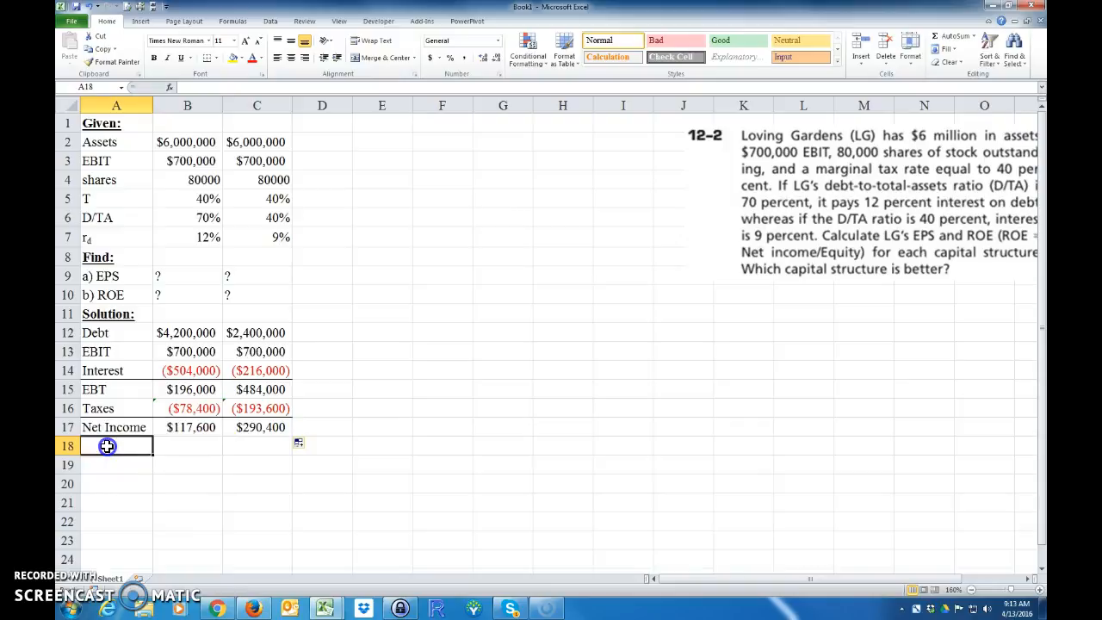
- Add an EPS row with =B17/B4 across both structures, giving $1.47 and $3.63
type("EPS")
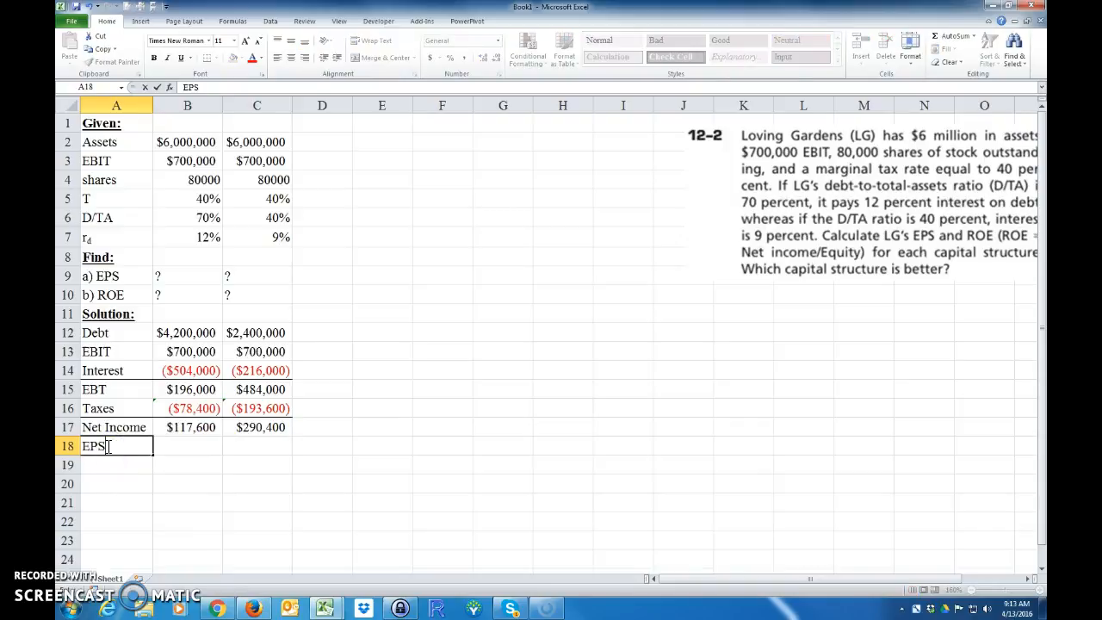
left_click(187, 446)
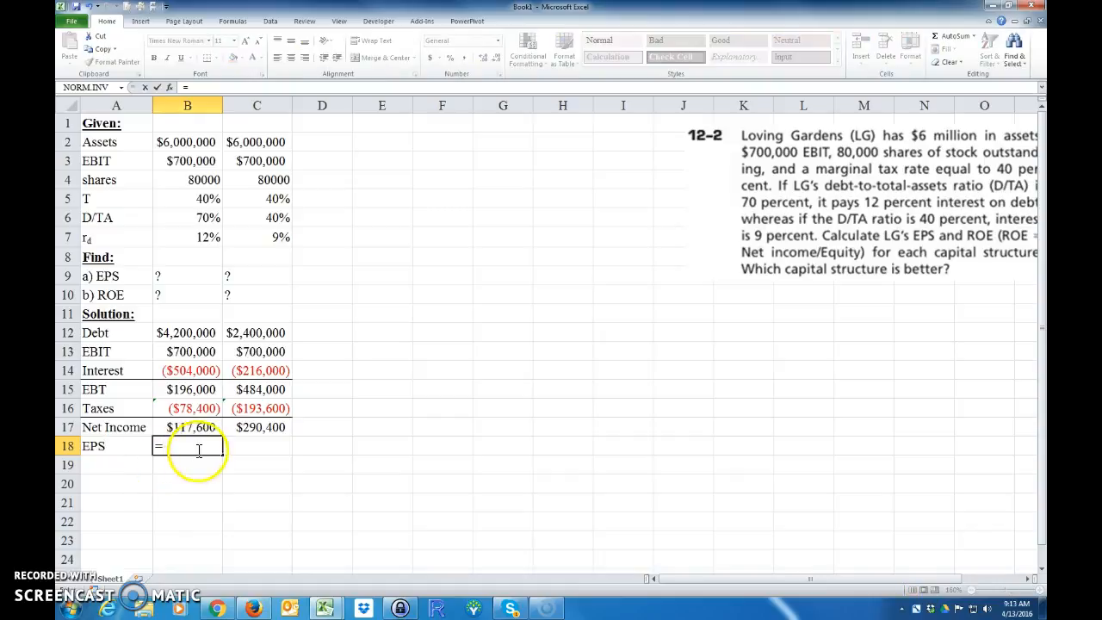
type("=B17/")
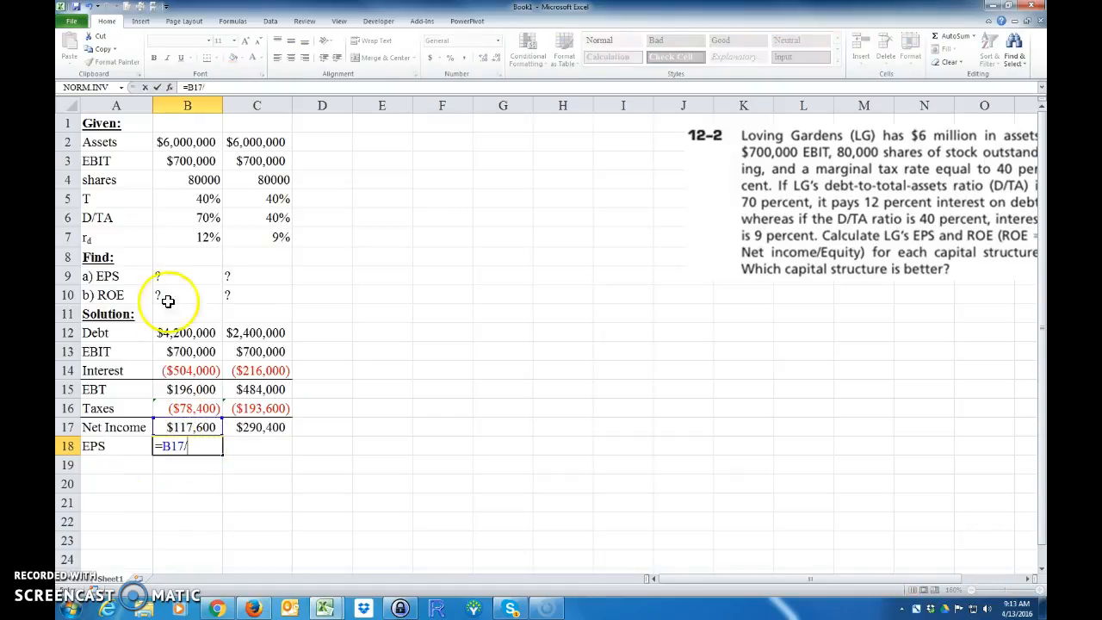
left_click(187, 180)
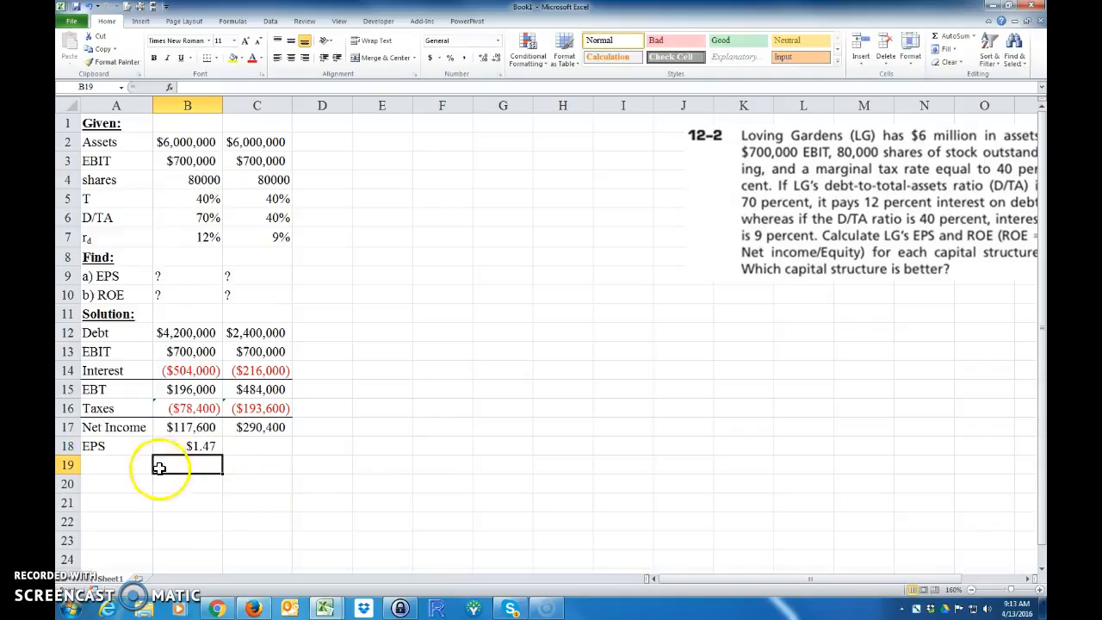
left_click(187, 446)
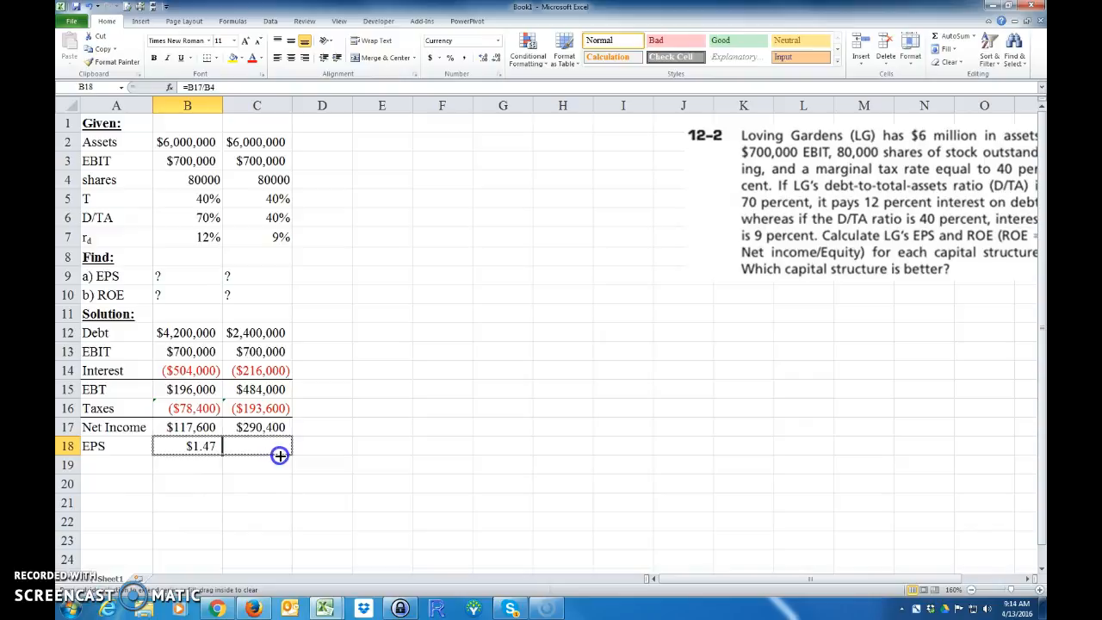
left_click_drag(202, 446, 275, 446)
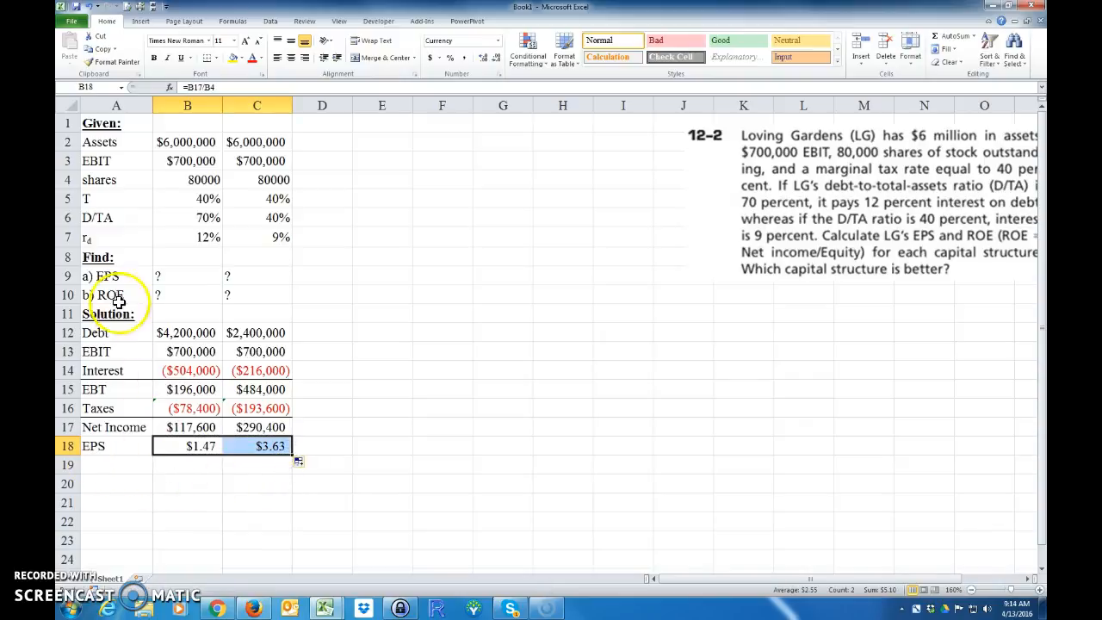
left_click(116, 275)
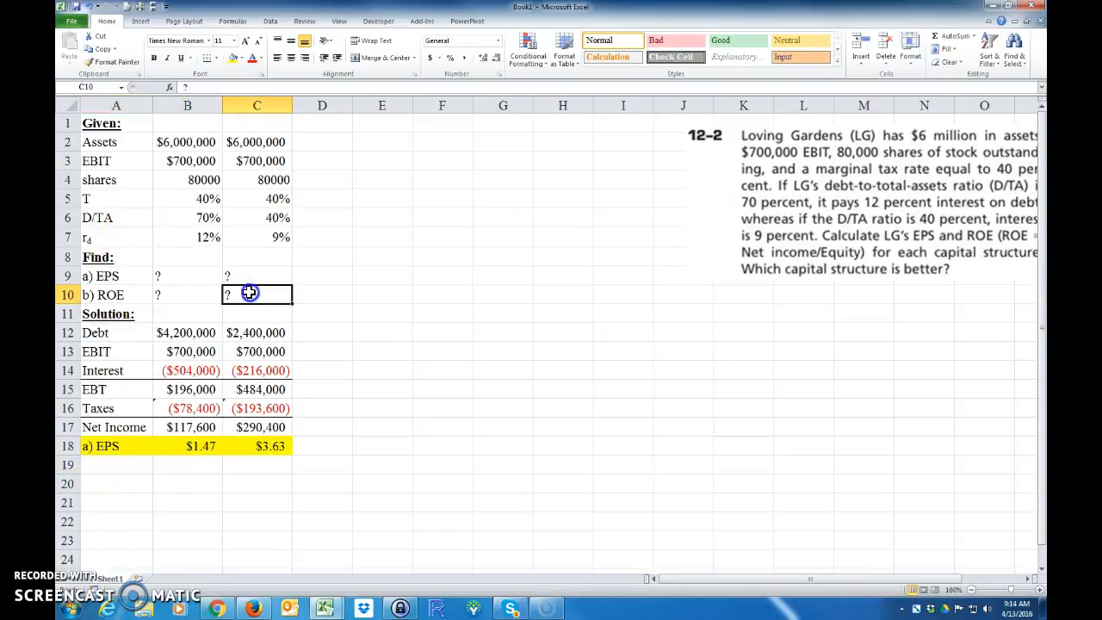
- Label row 19 Equity and compute =B2-B12, giving $1,800,000 and $3,600,000
type("E")
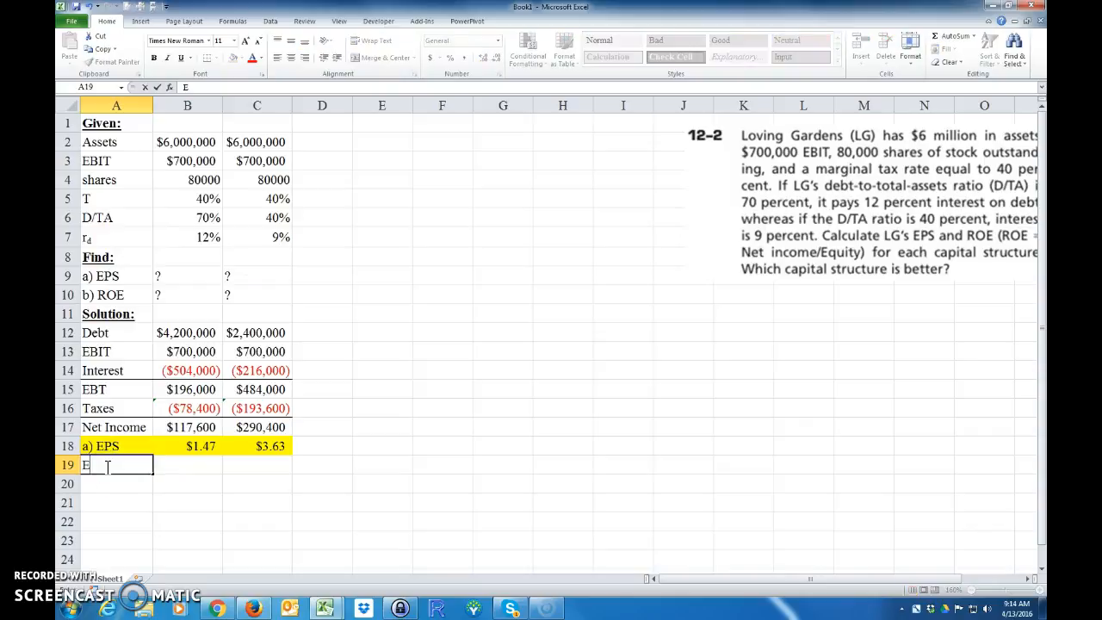
type("Equity")
left_click(188, 465)
type("=B2")
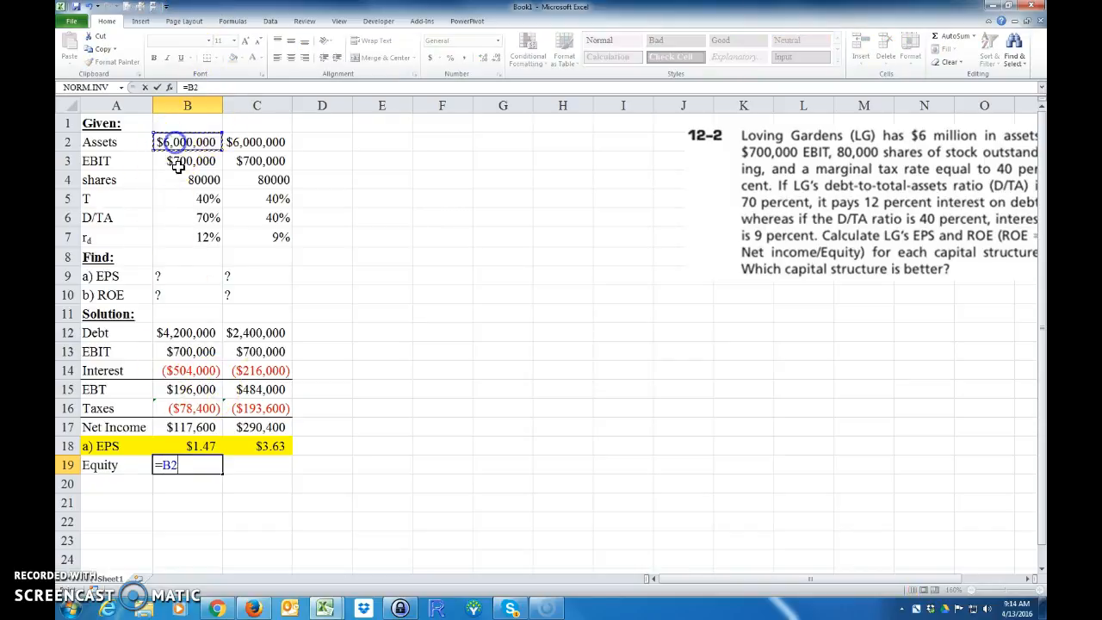
type("-")
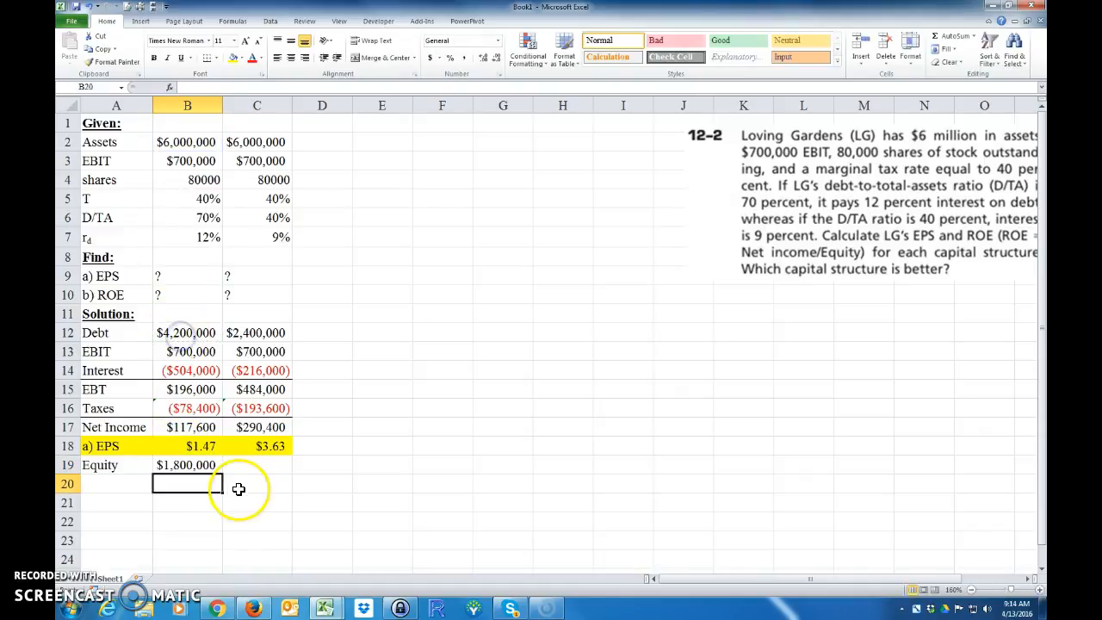
left_click(186, 465)
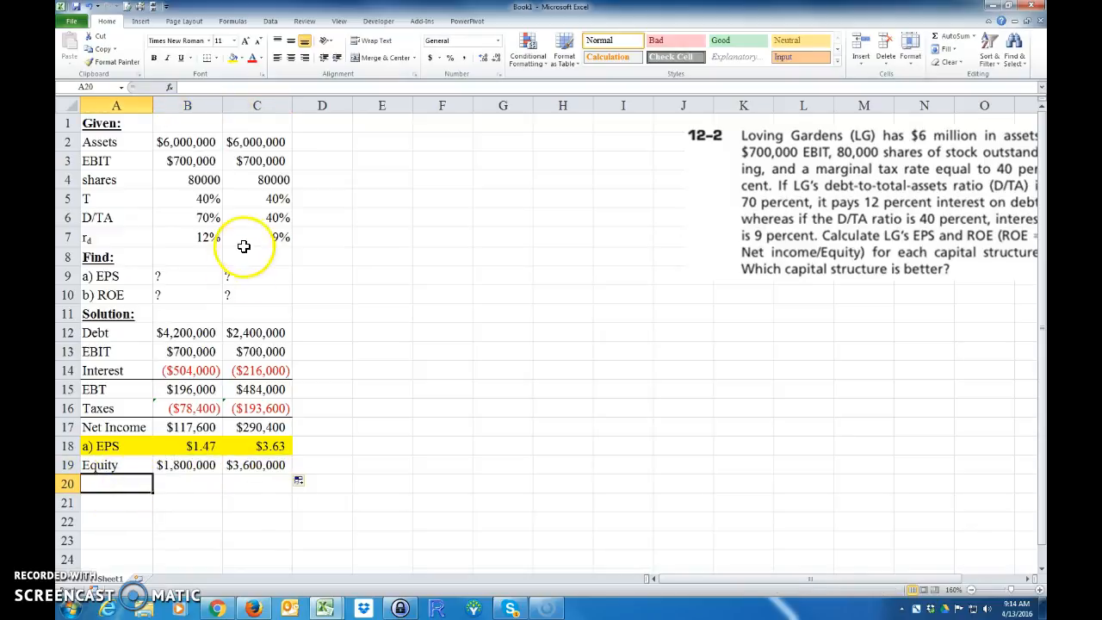
- Copy the b) ROE label into row 20 and start the ROE formula =B17/B19
right_click(116, 294)
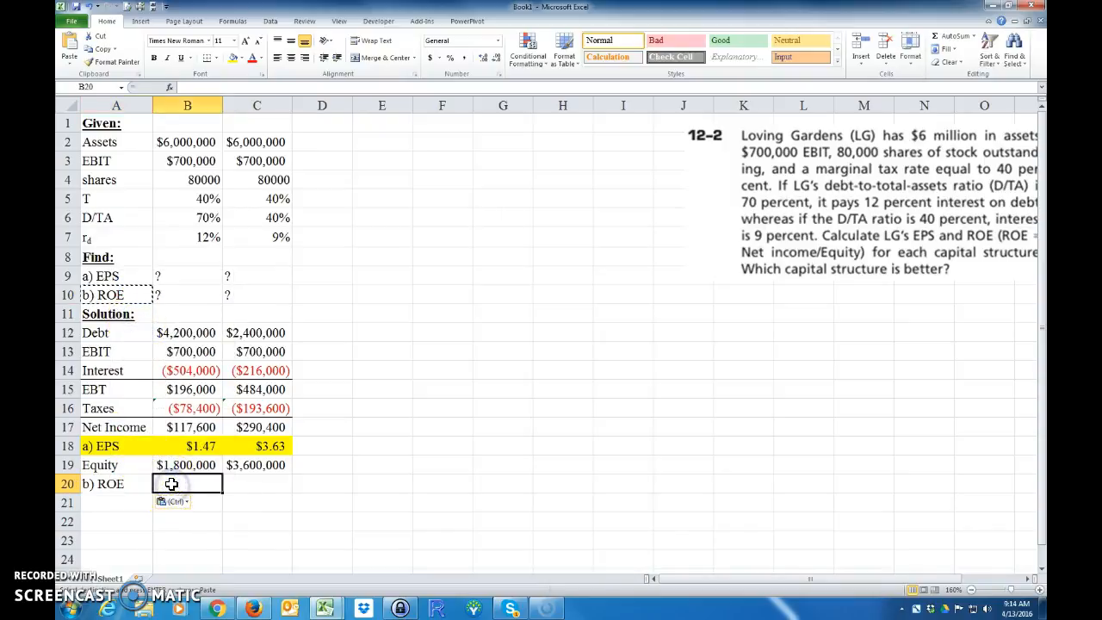
type("=")
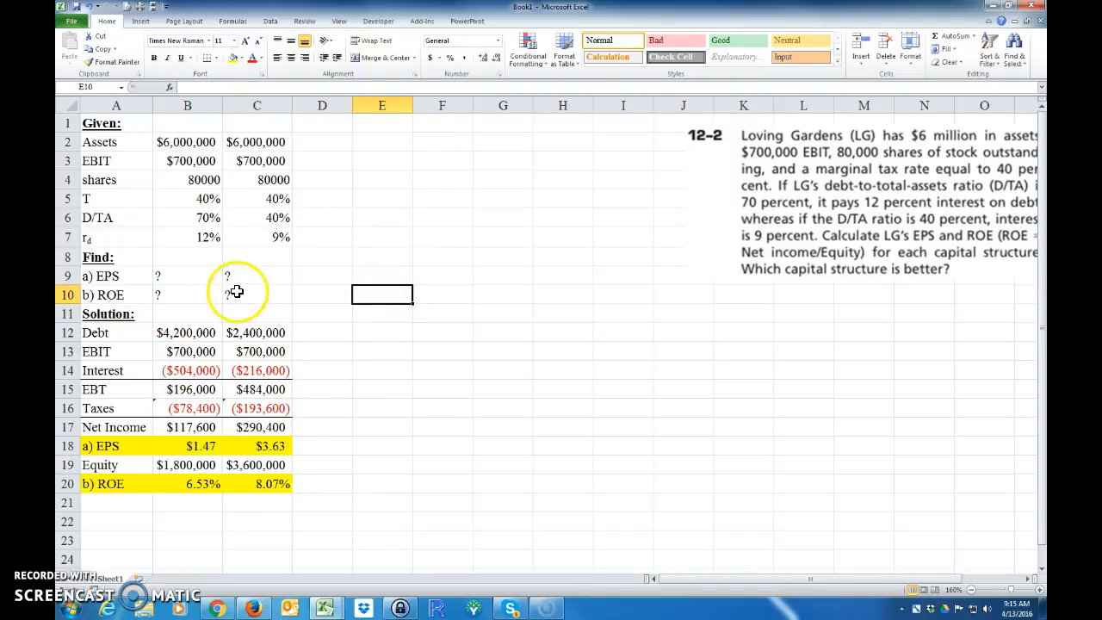
left_click_drag(117, 142, 256, 180)
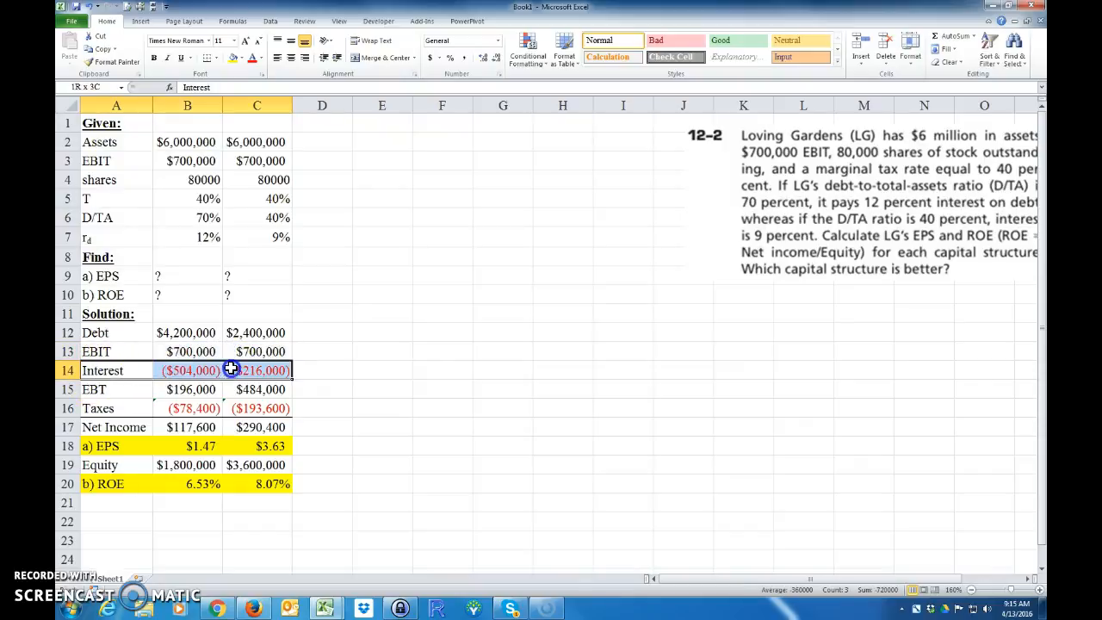
left_click(187, 389)
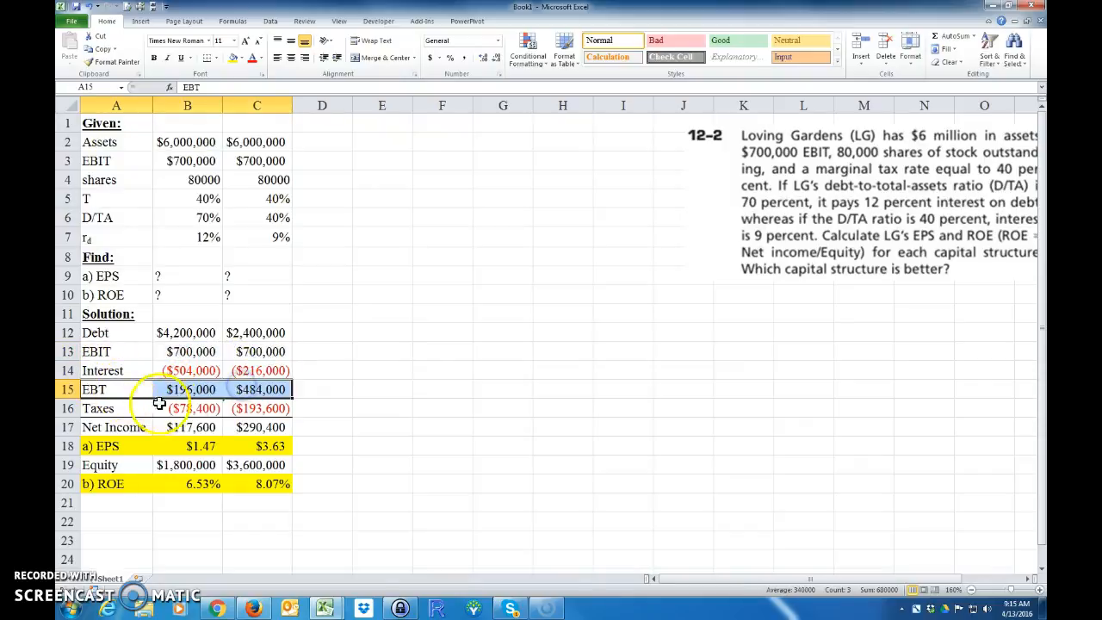
left_click(116, 427)
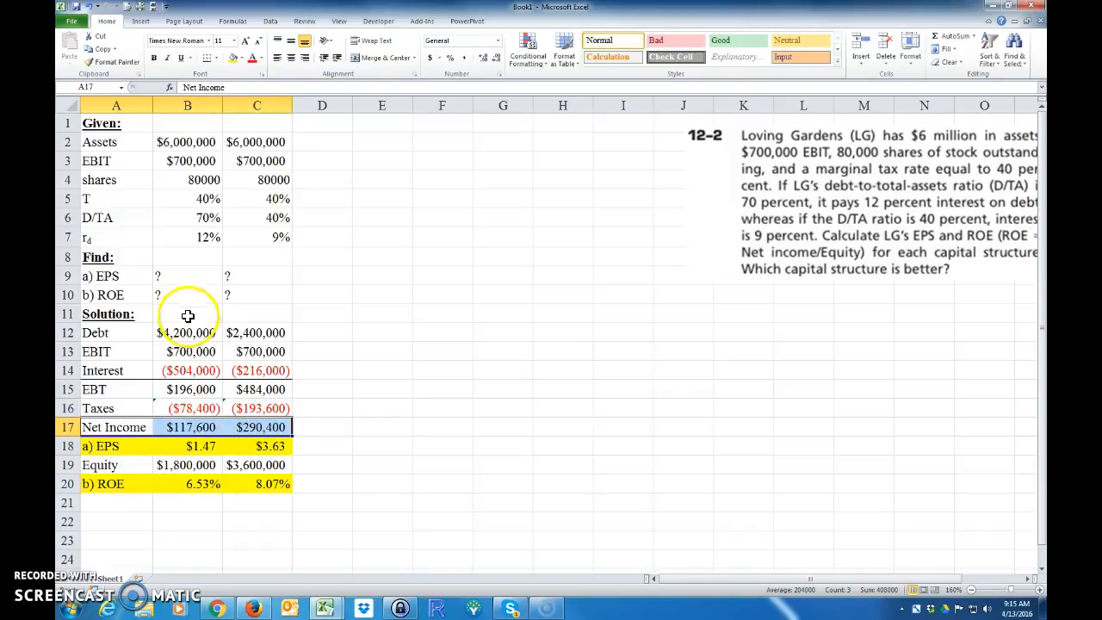
mouse_move(401, 471)
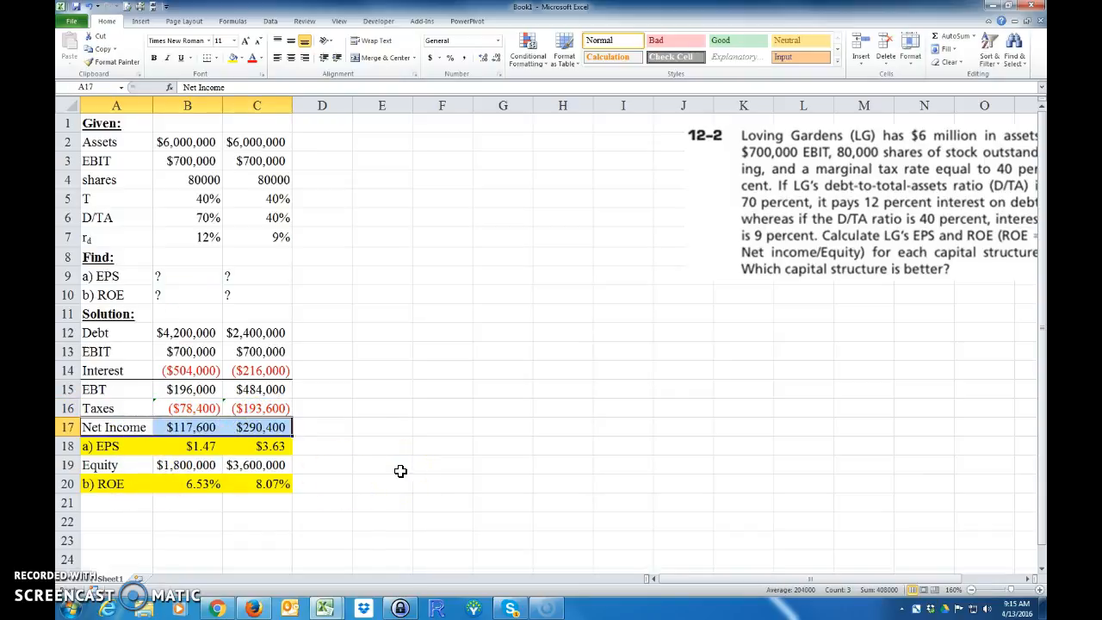
mouse_move(259, 563)
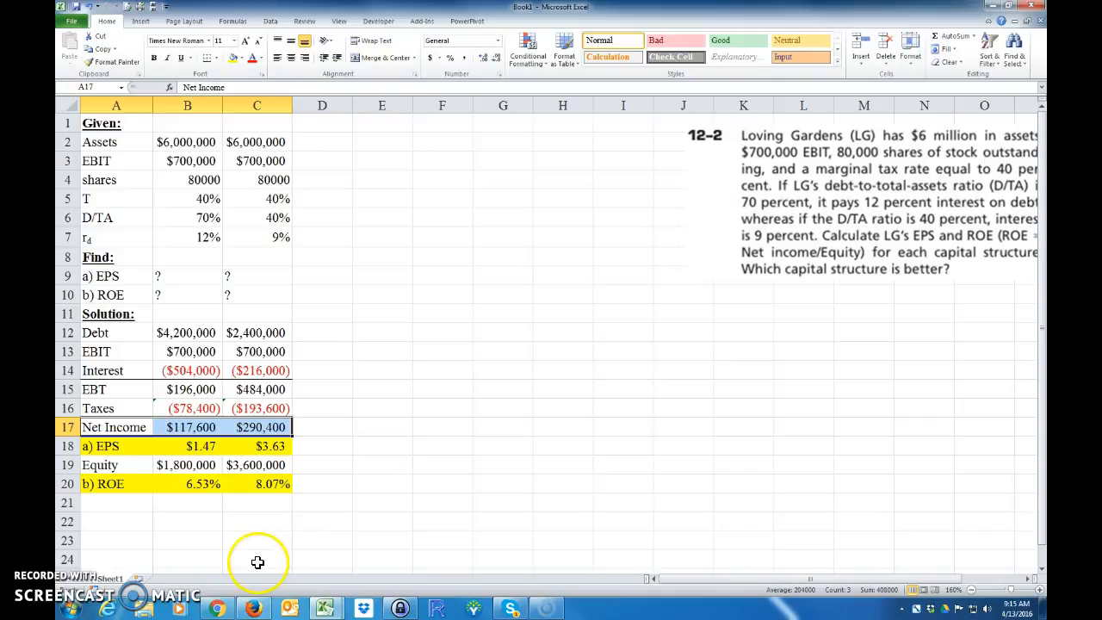
mouse_move(109, 556)
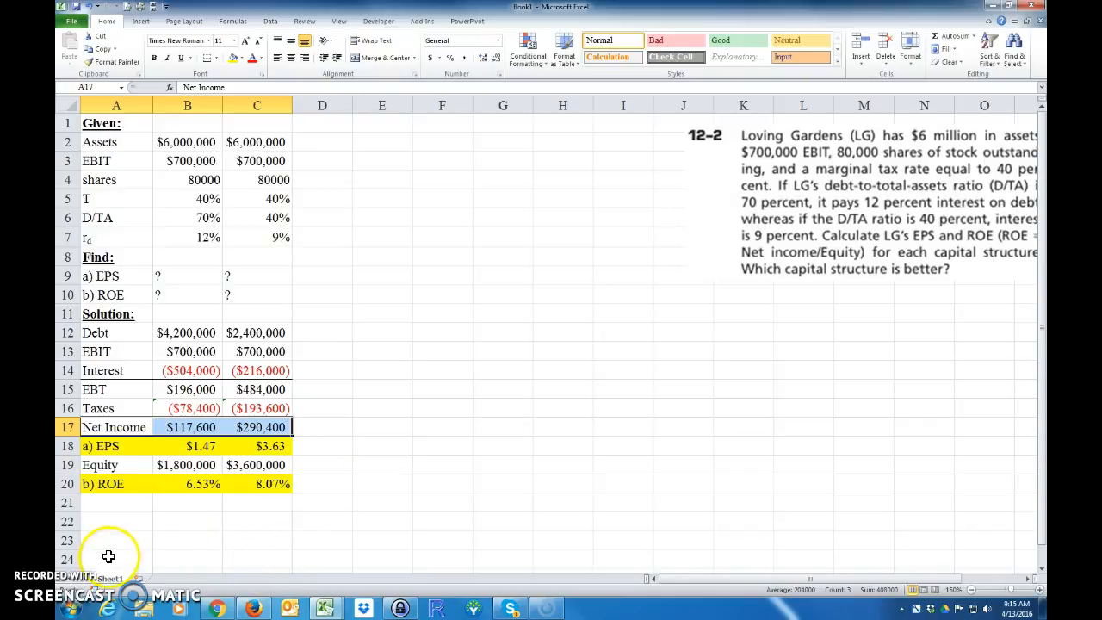